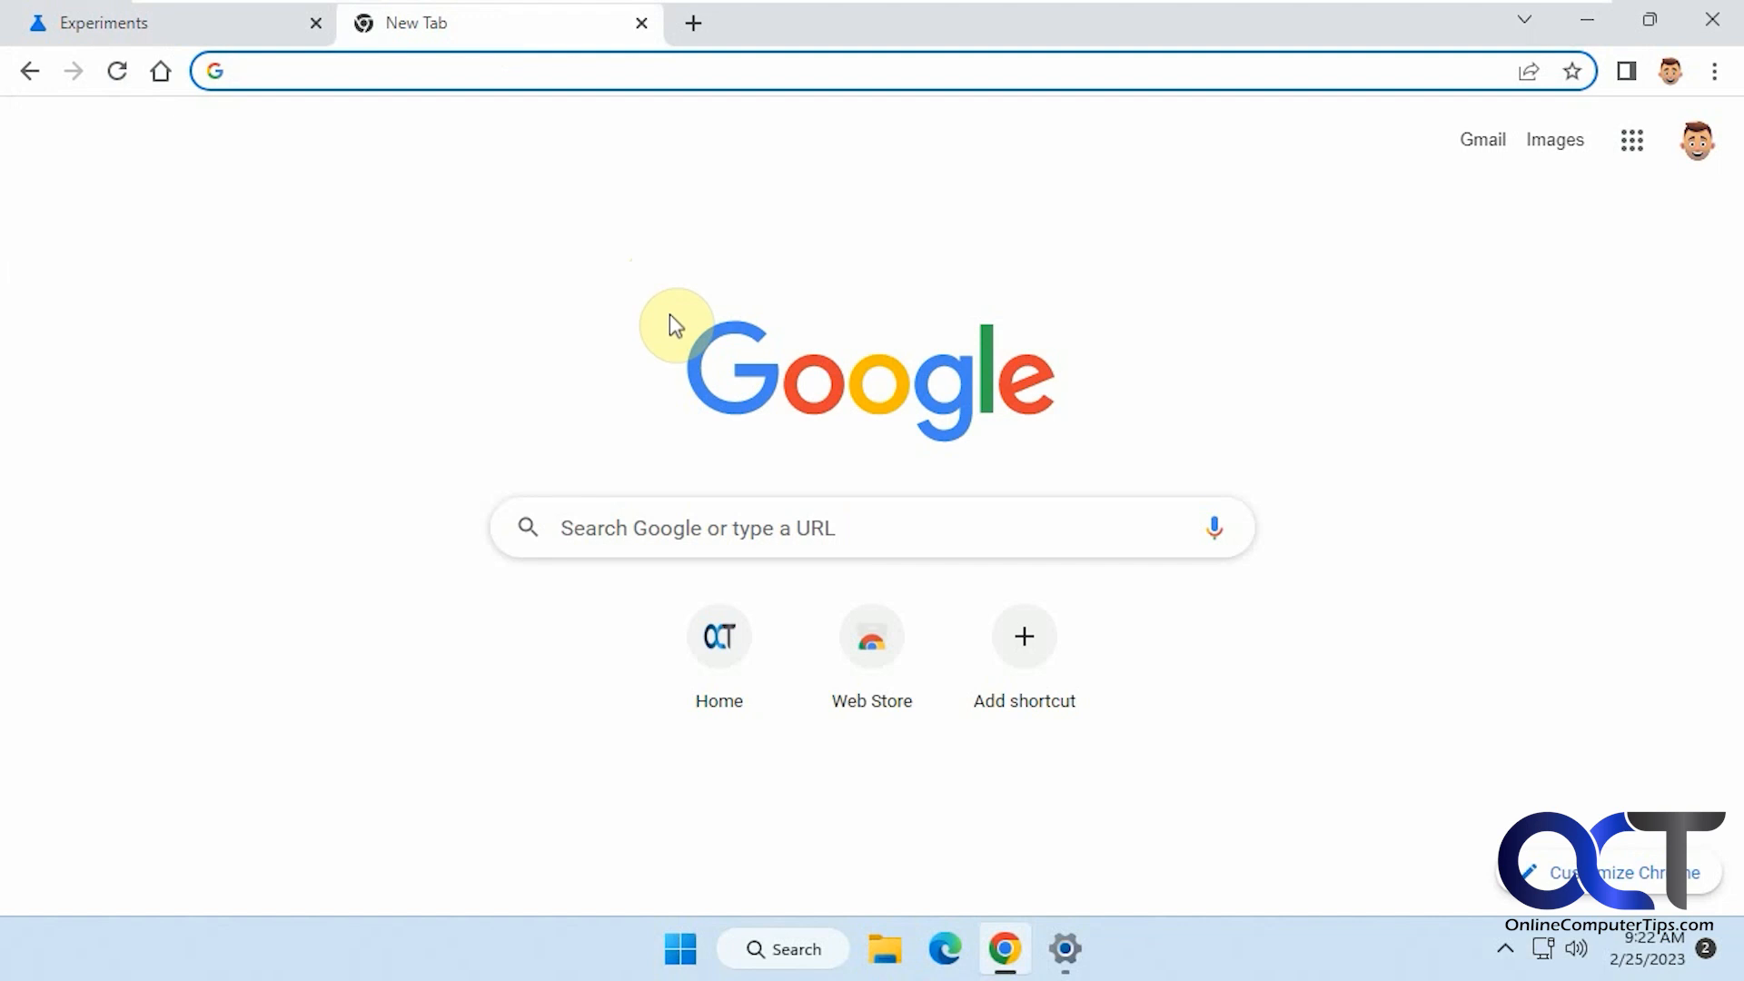
Step: Search for Australian Shepherd from the address bar and scroll through the results
click(445, 70)
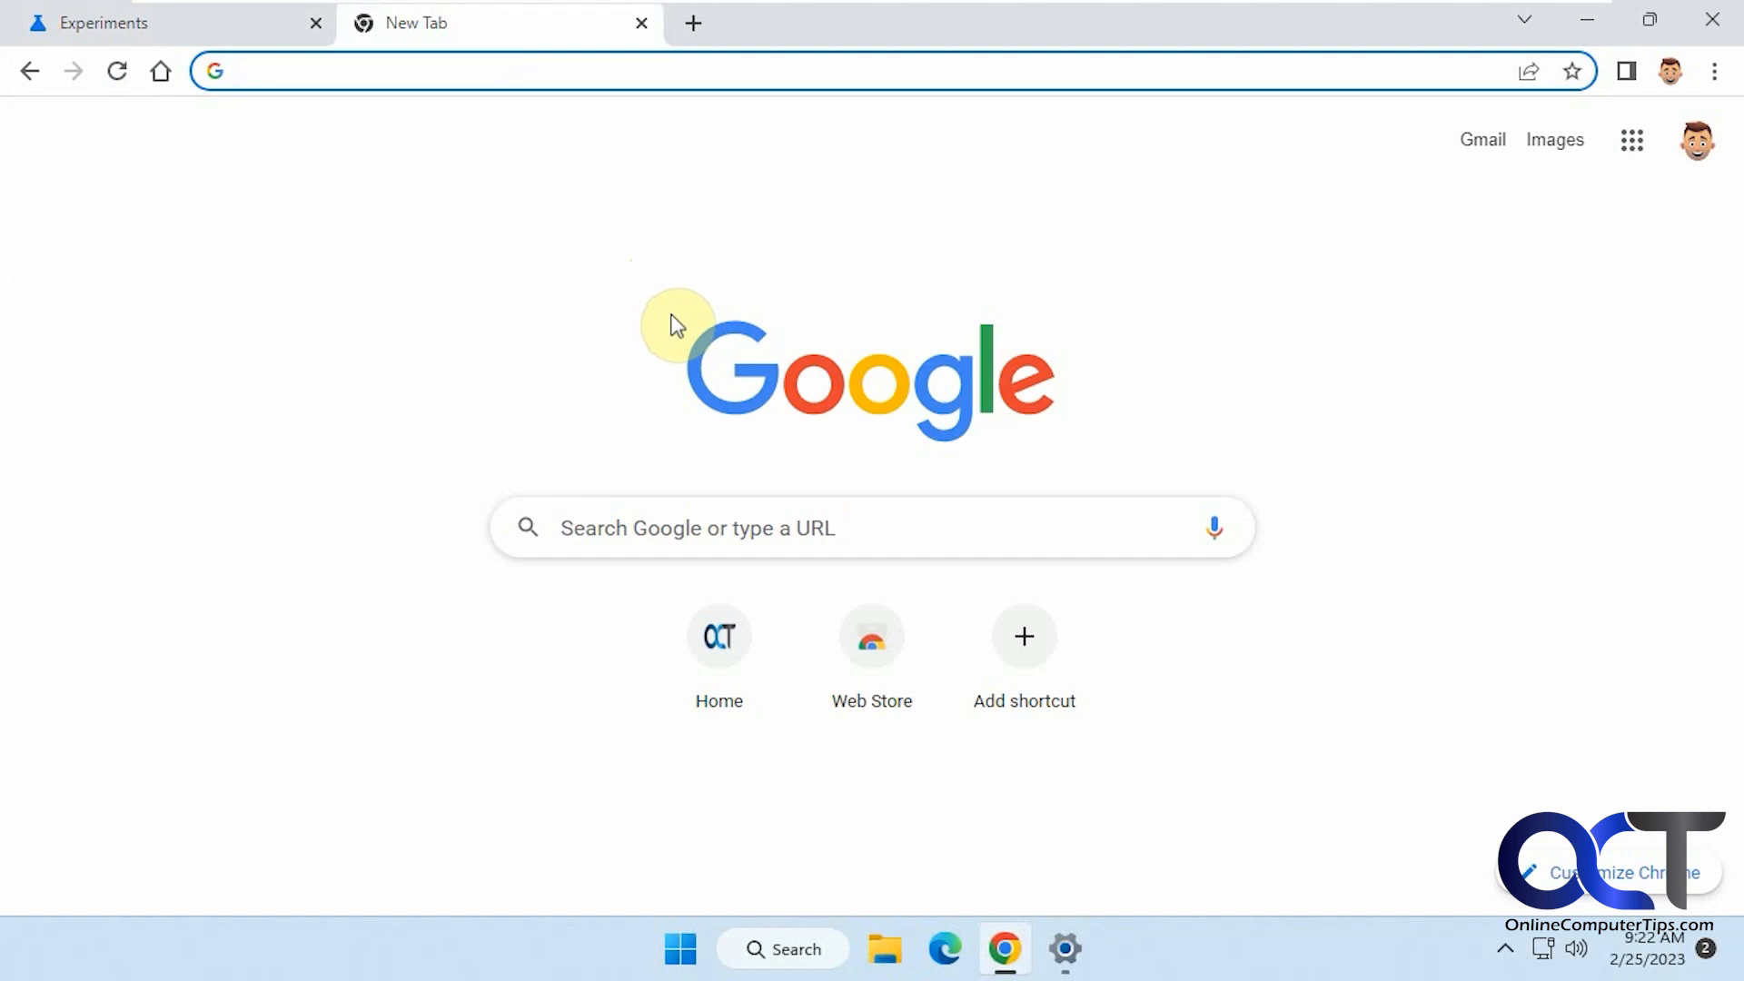
click(445, 70)
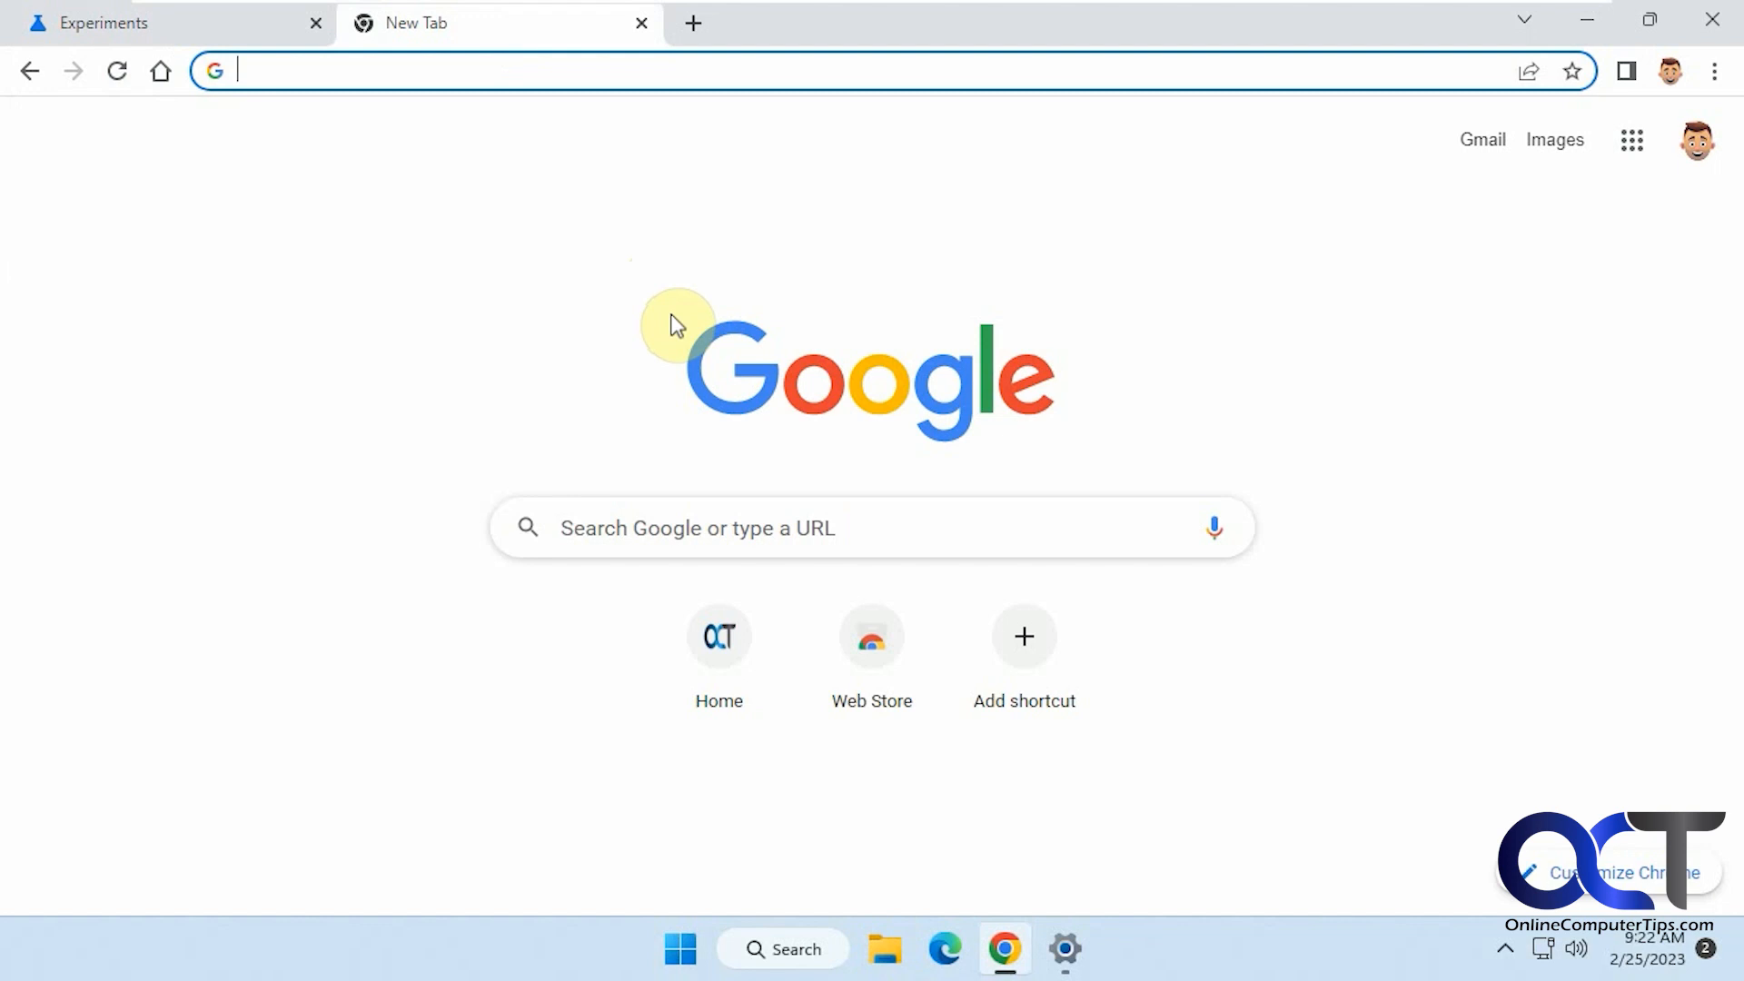
mouse_move(500, 309)
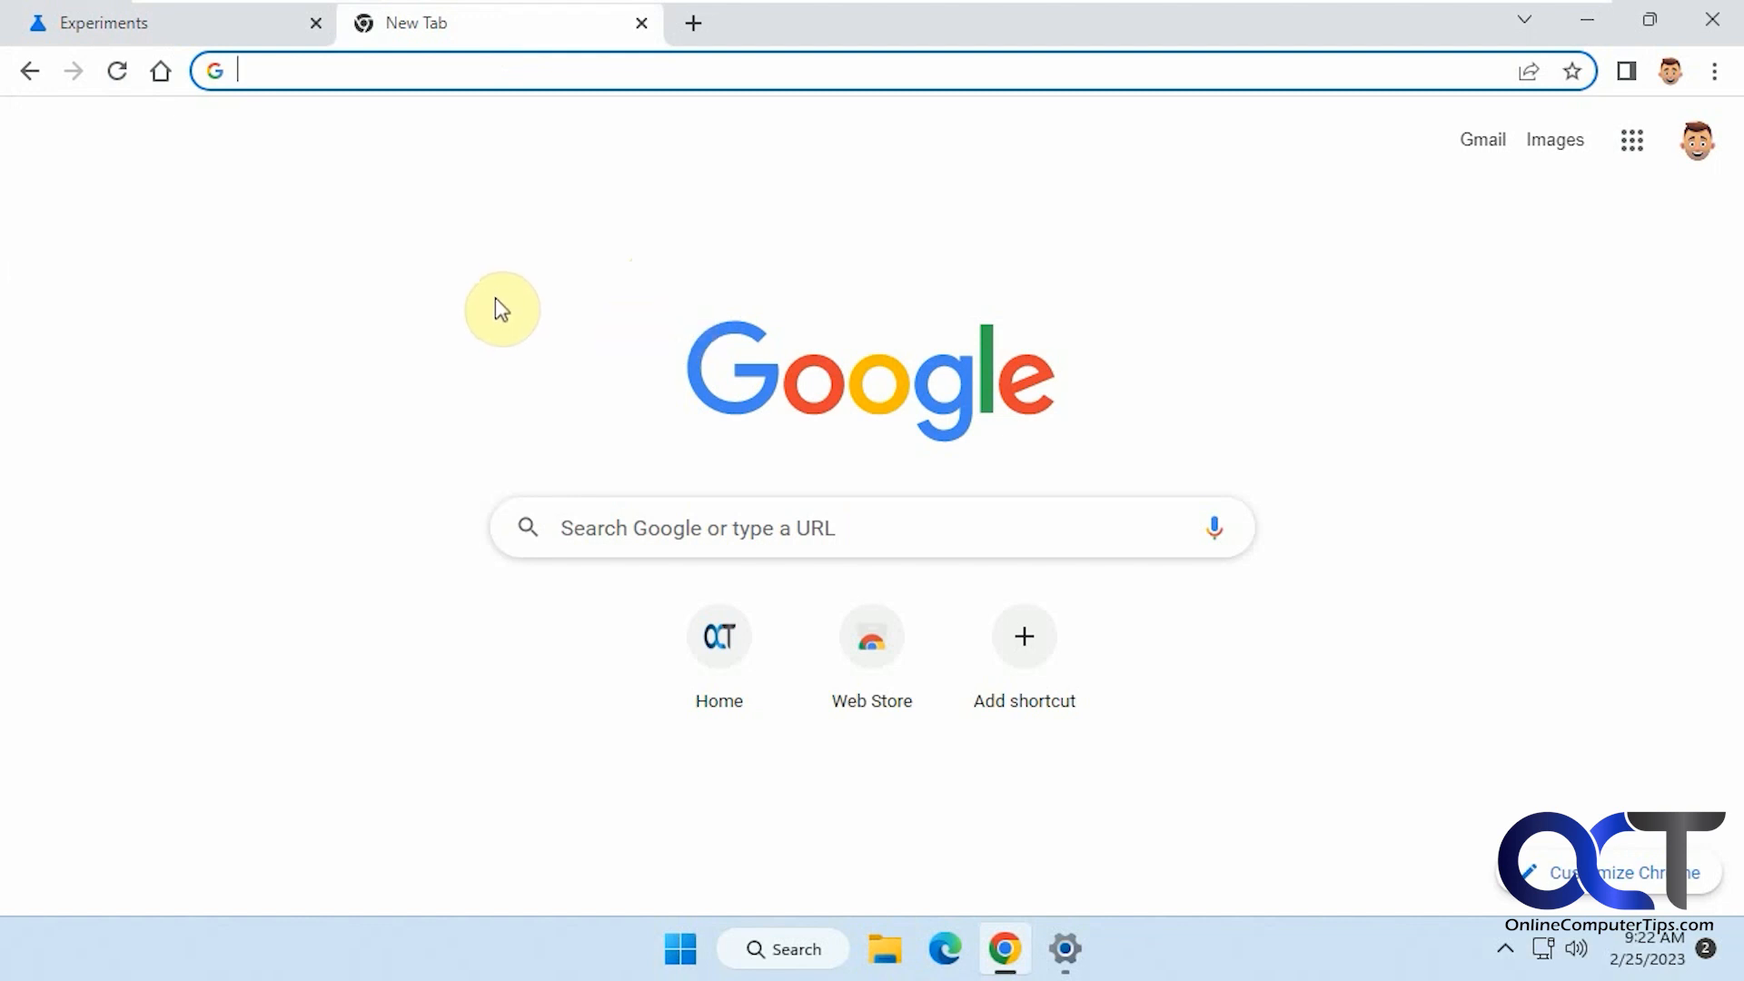
mouse_move(561, 216)
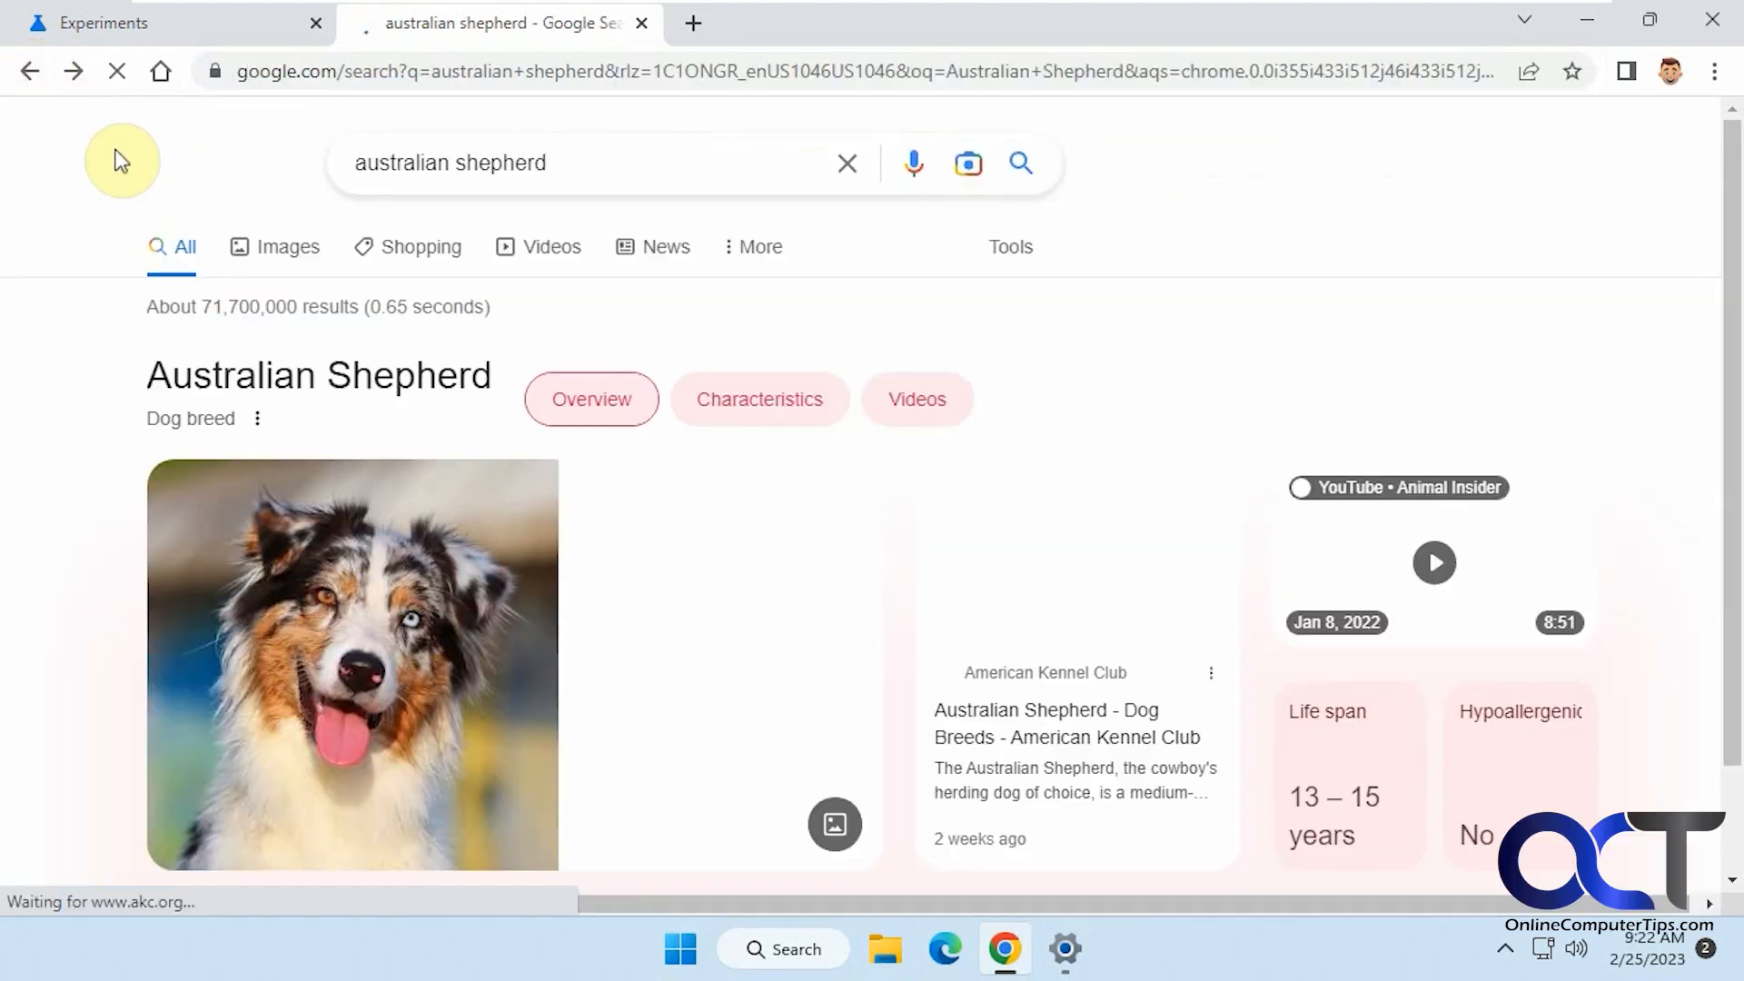
scroll(down, 3)
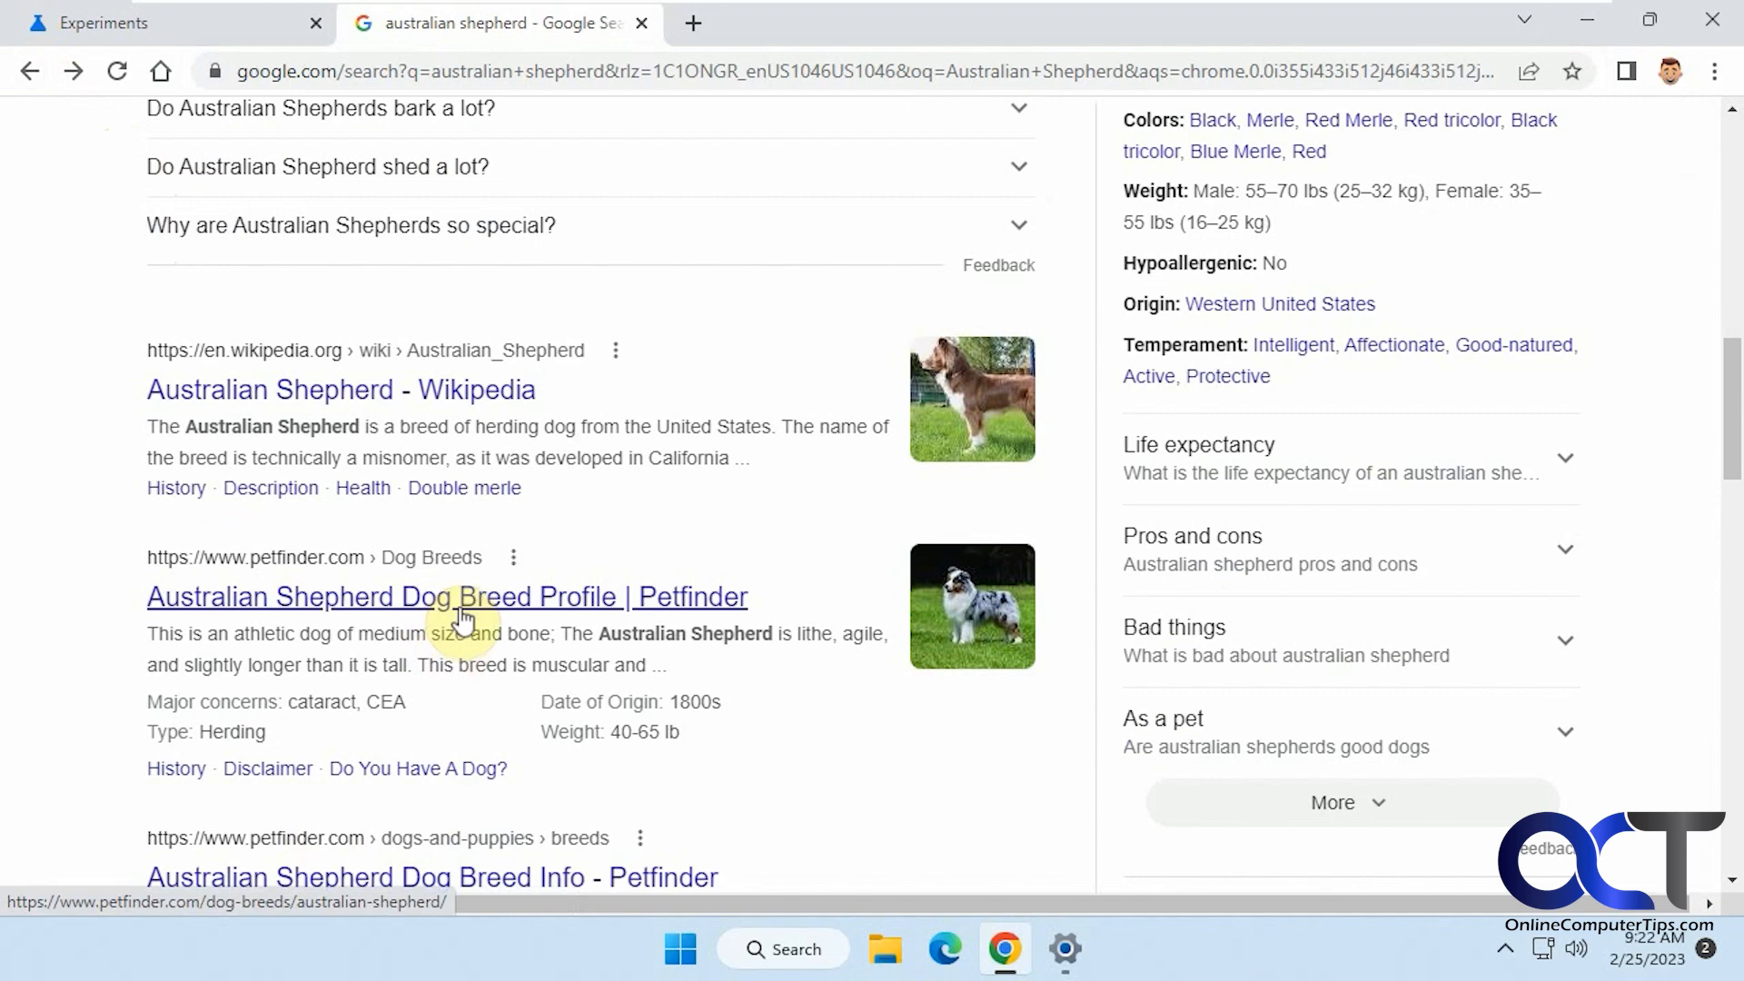
Step: Visit the Petfinder and DogTime breed pages, going back to the results after each
click(447, 596)
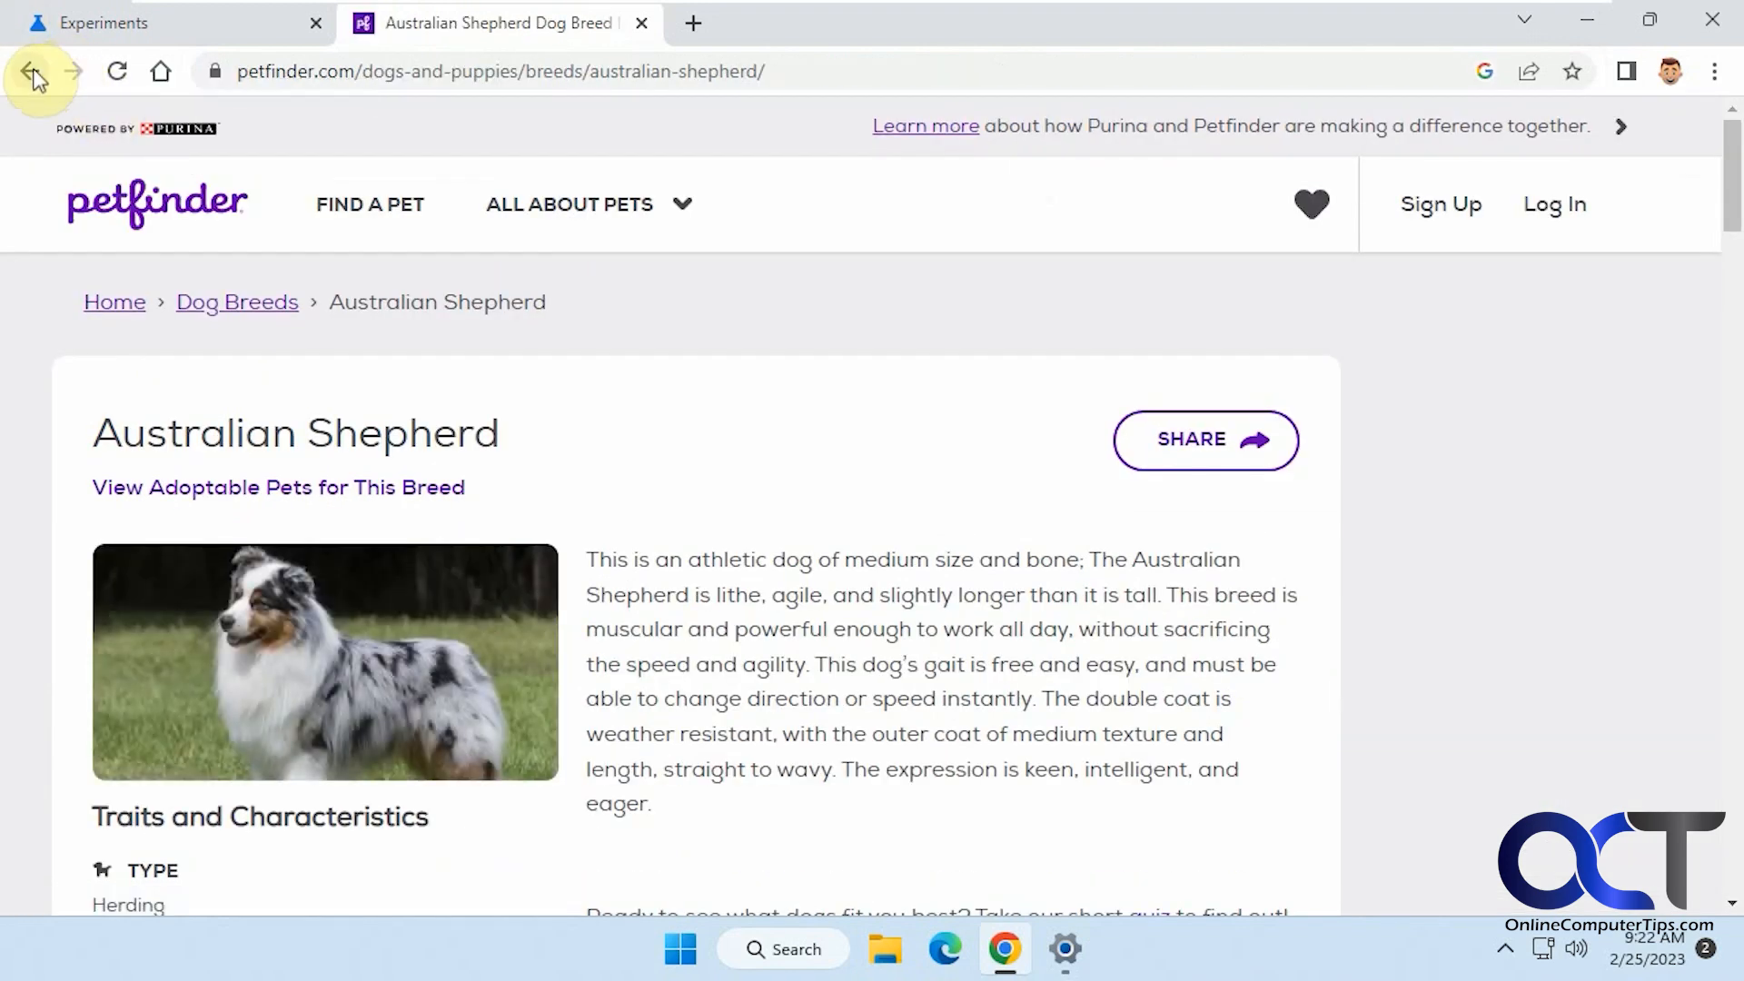
click(31, 71)
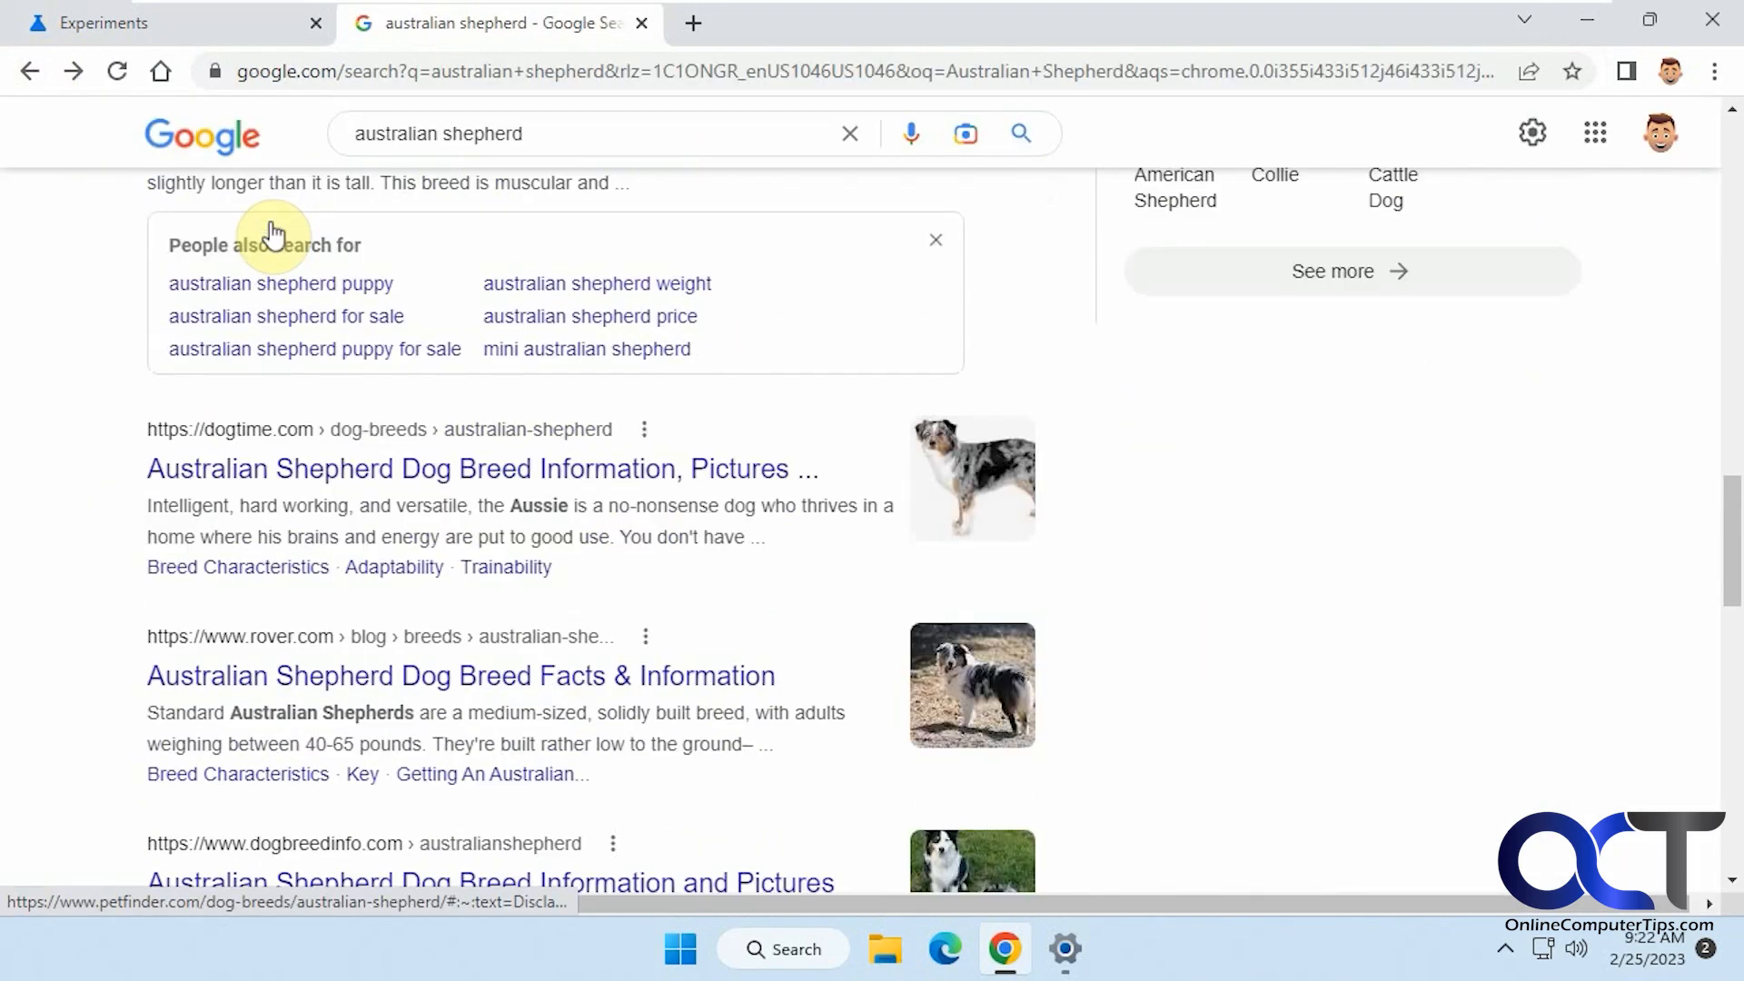
click(479, 467)
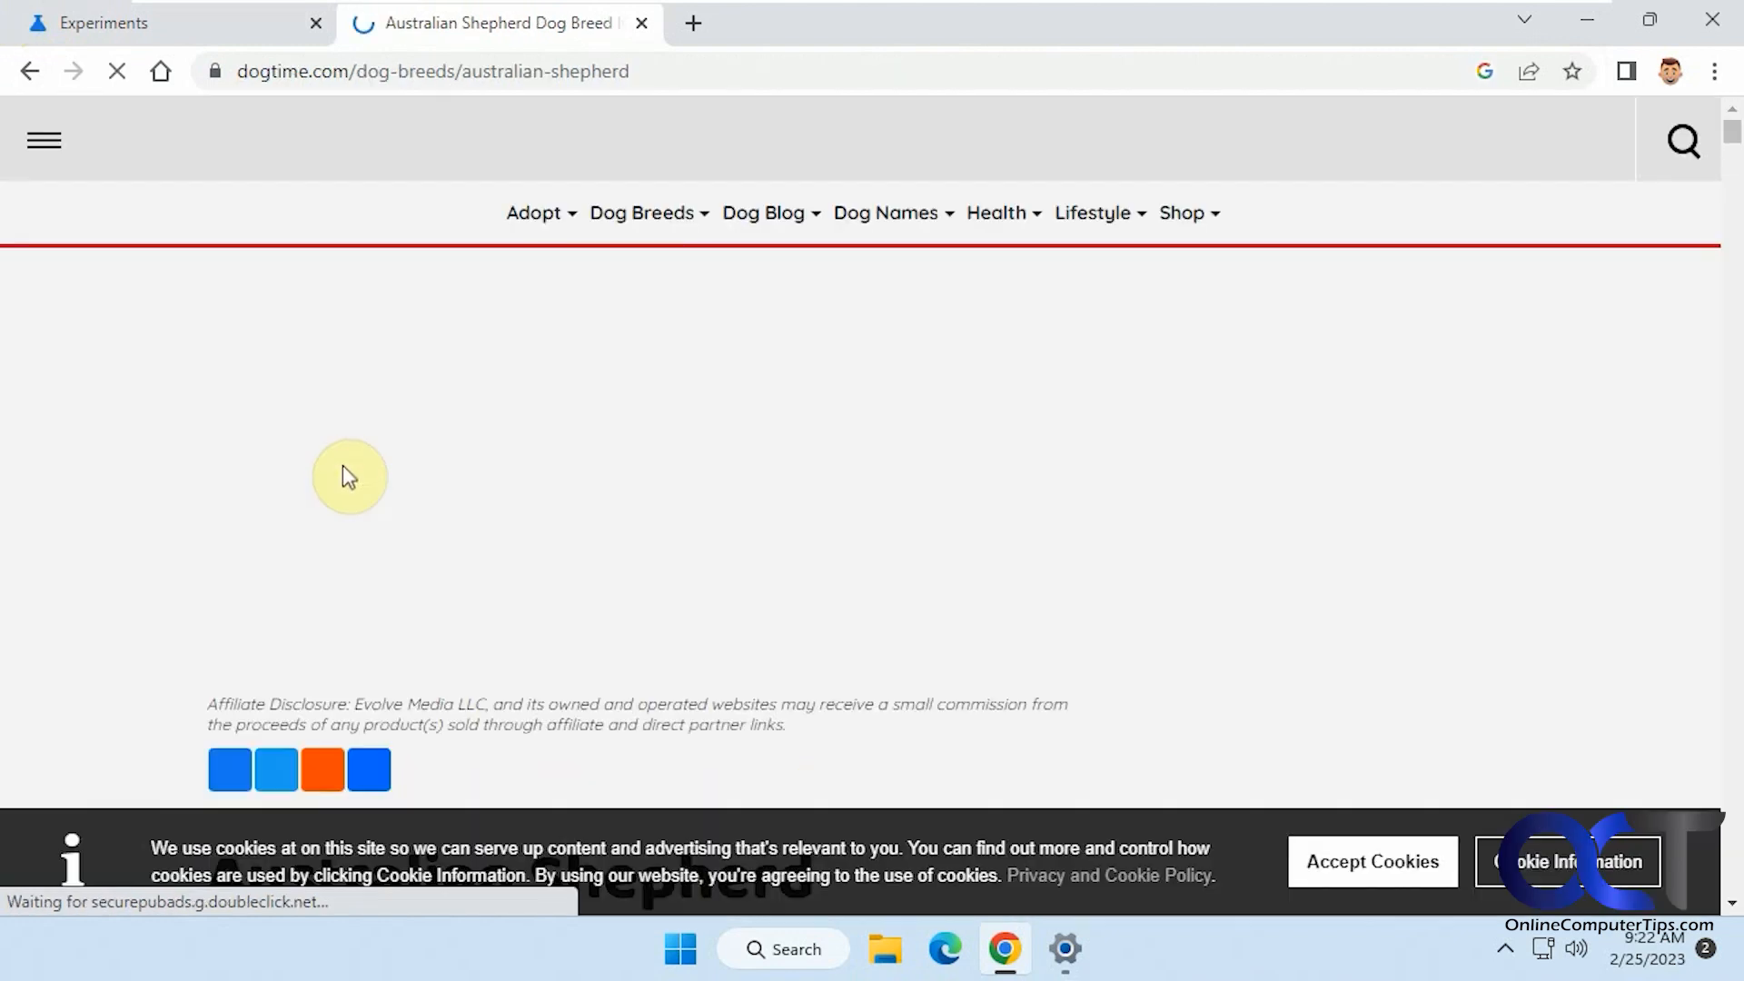
click(29, 71)
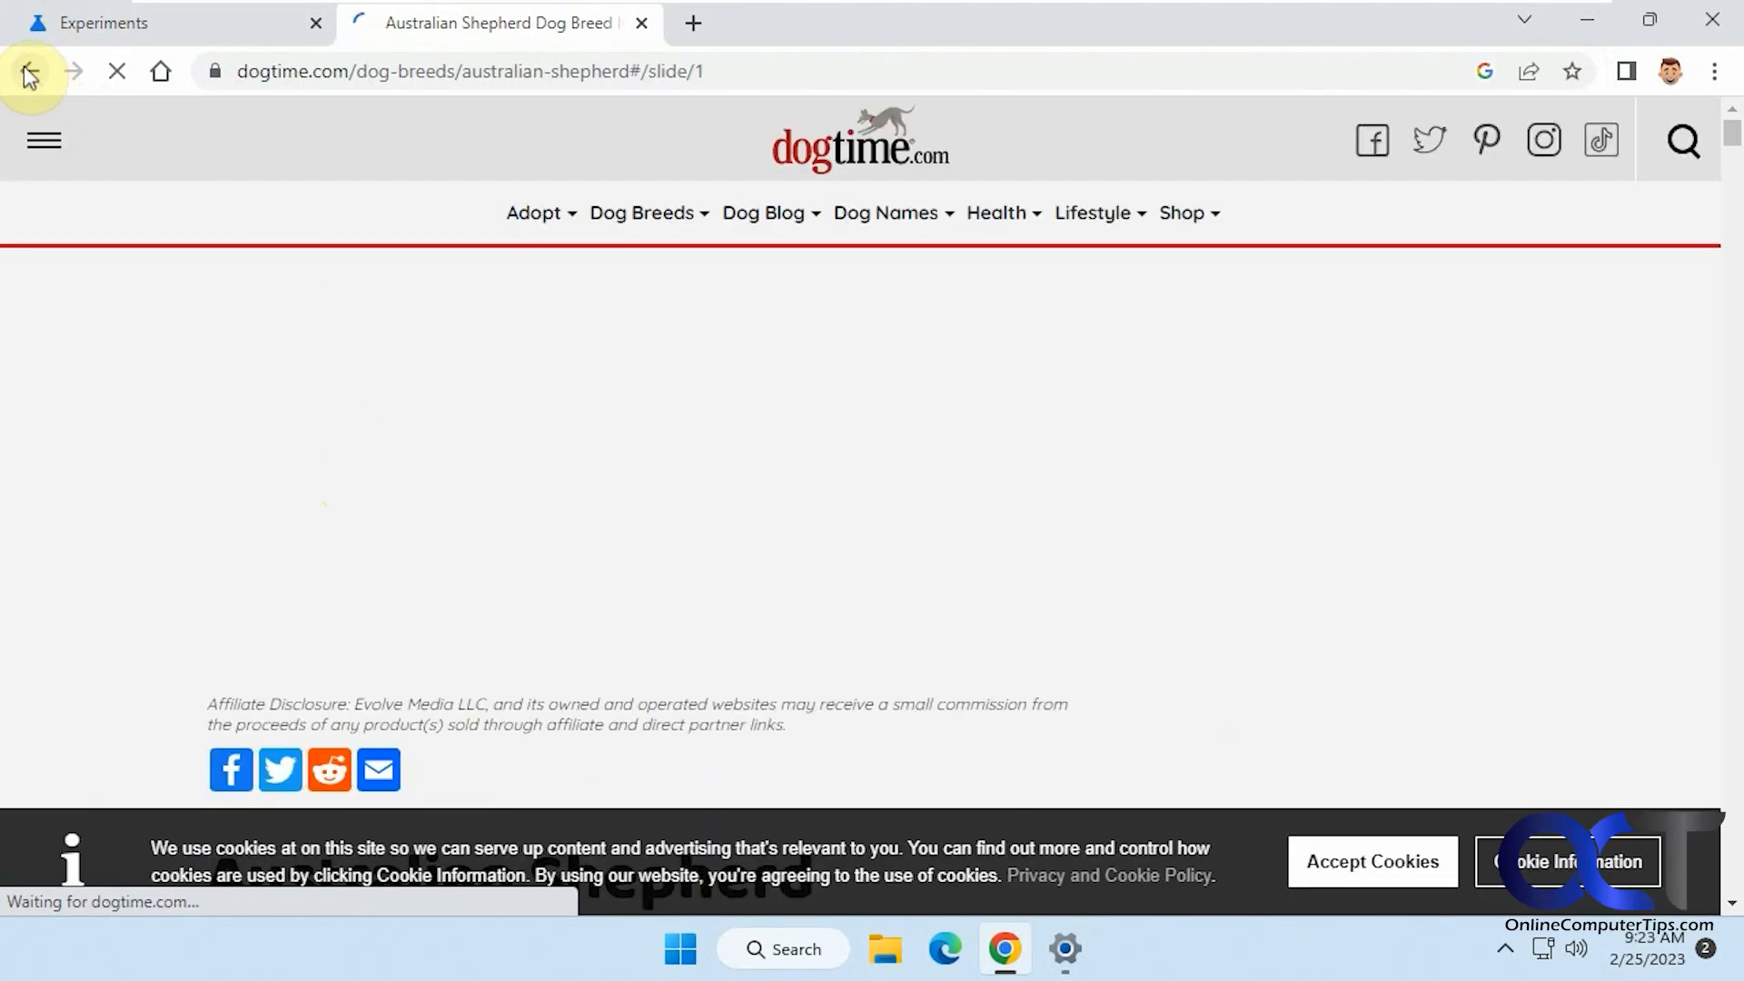
click(25, 71)
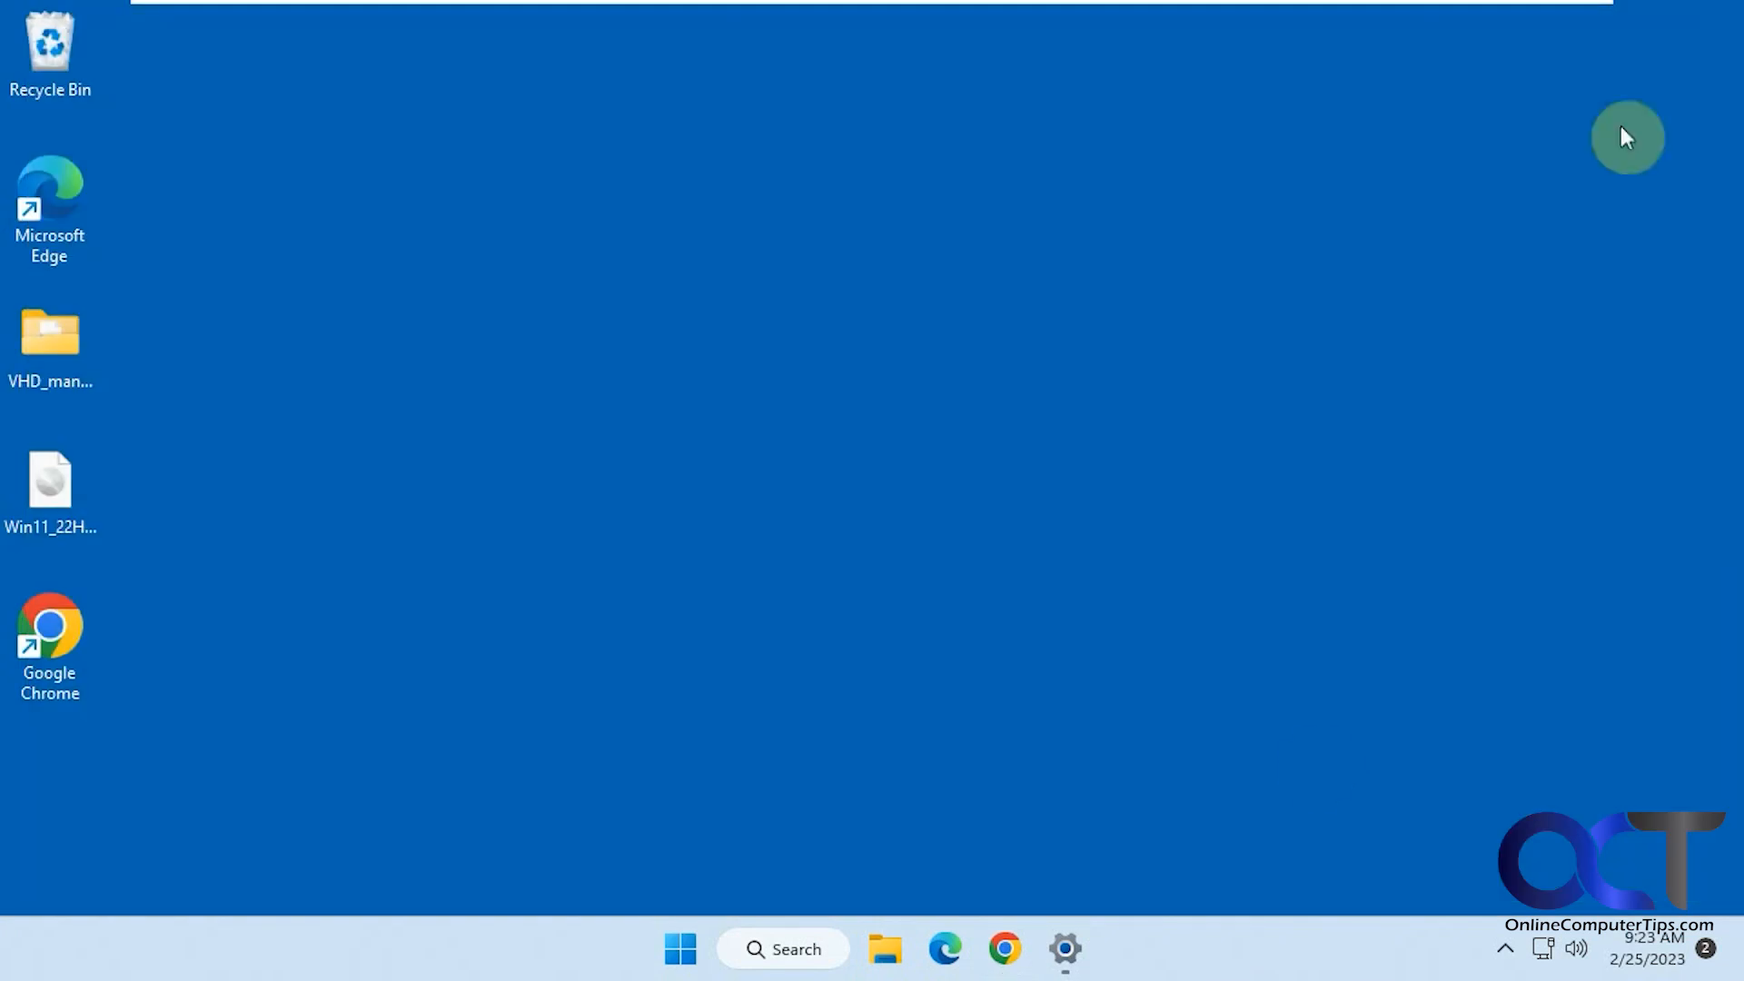
mouse_move(1116, 729)
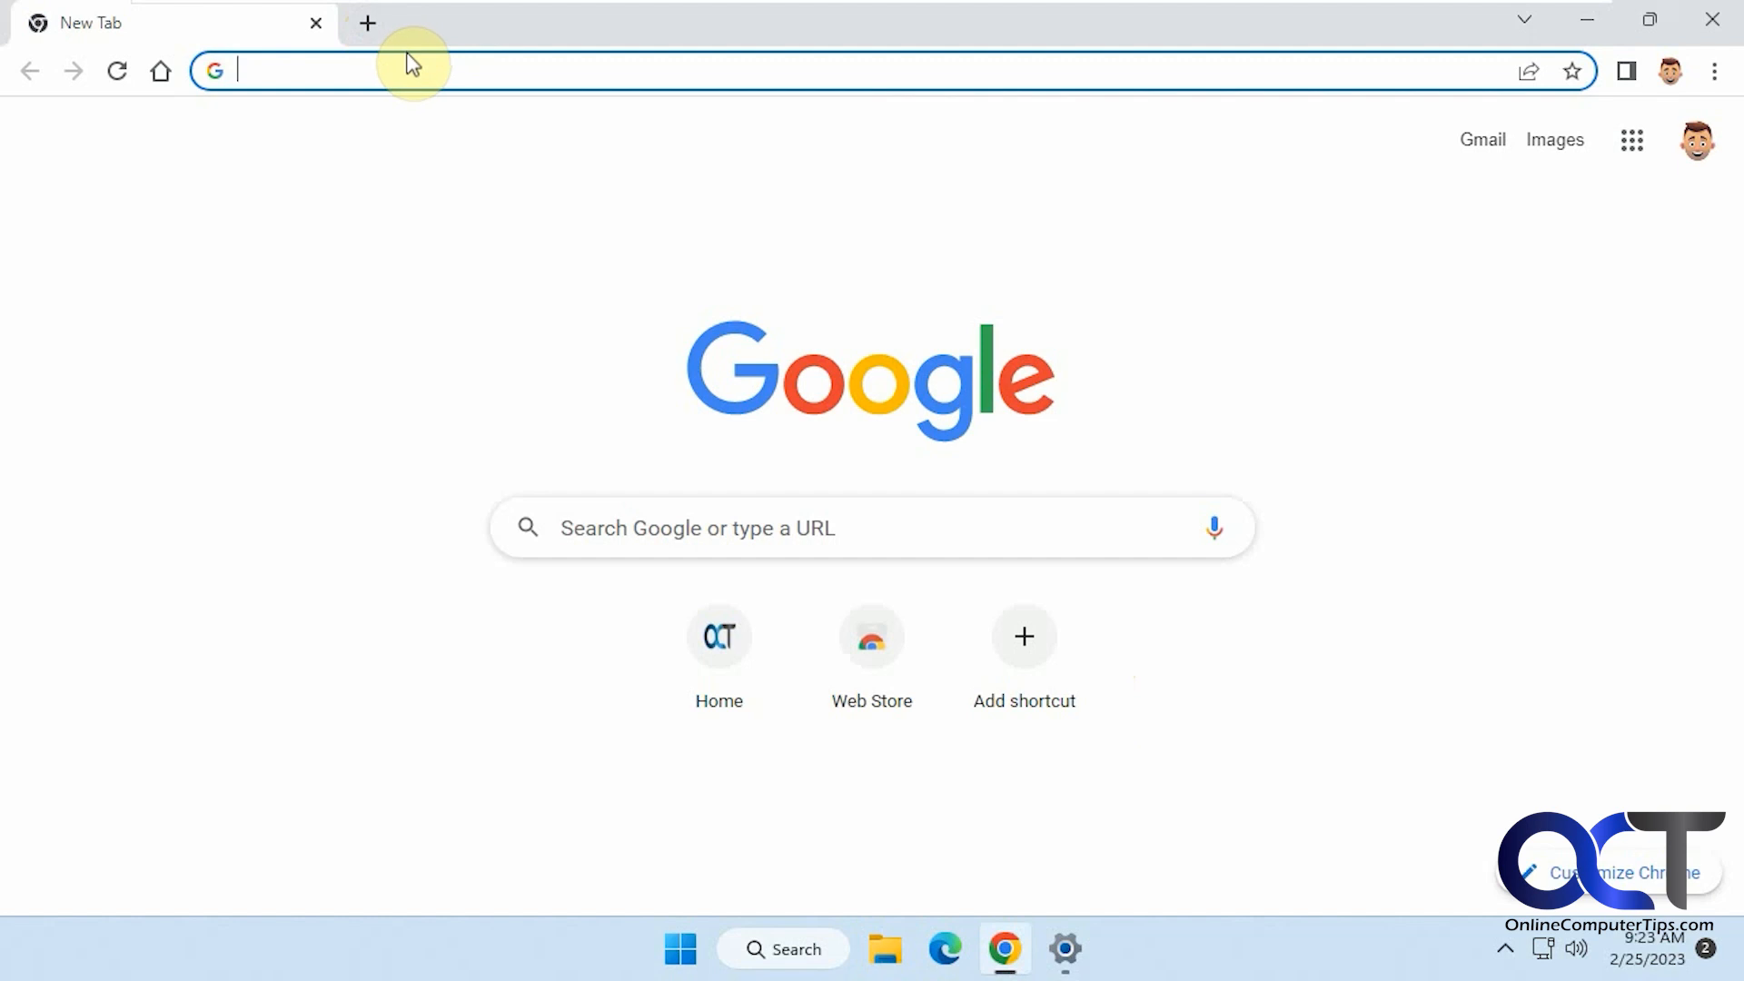
Step: Type Australian Shepherd, open 'Resume your journey', then close the Journeys side panel
text(Australian Shepherd)
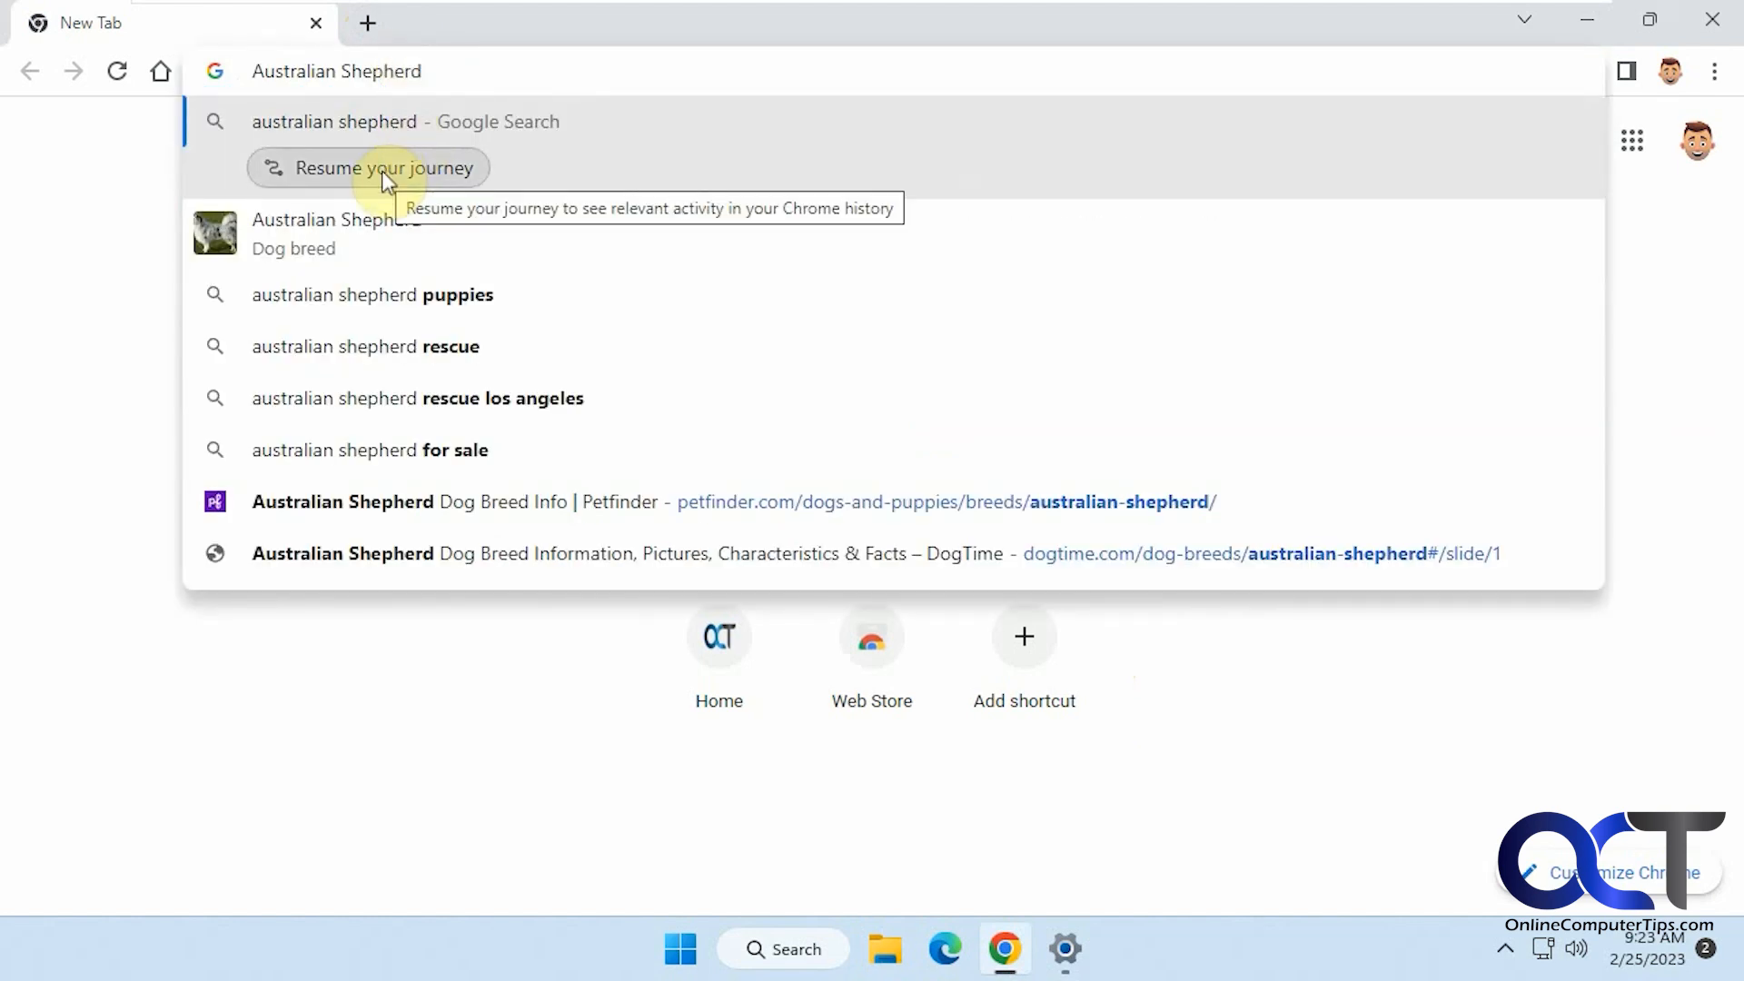
click(366, 168)
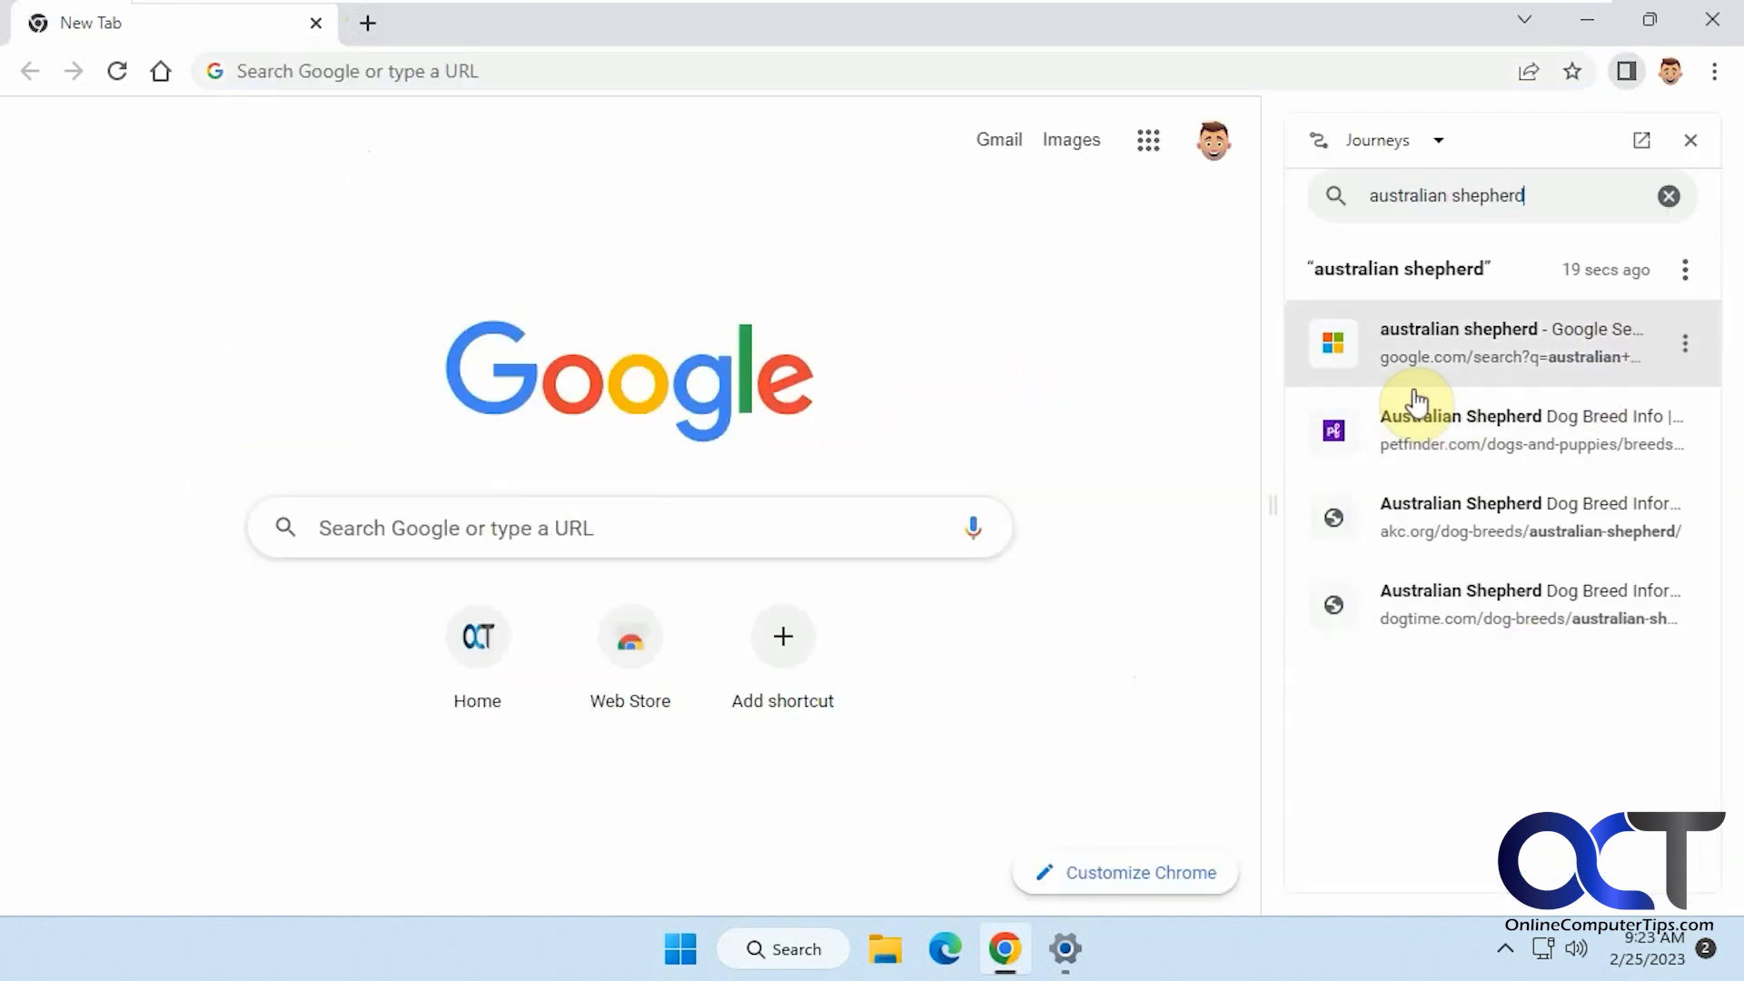
click(1689, 140)
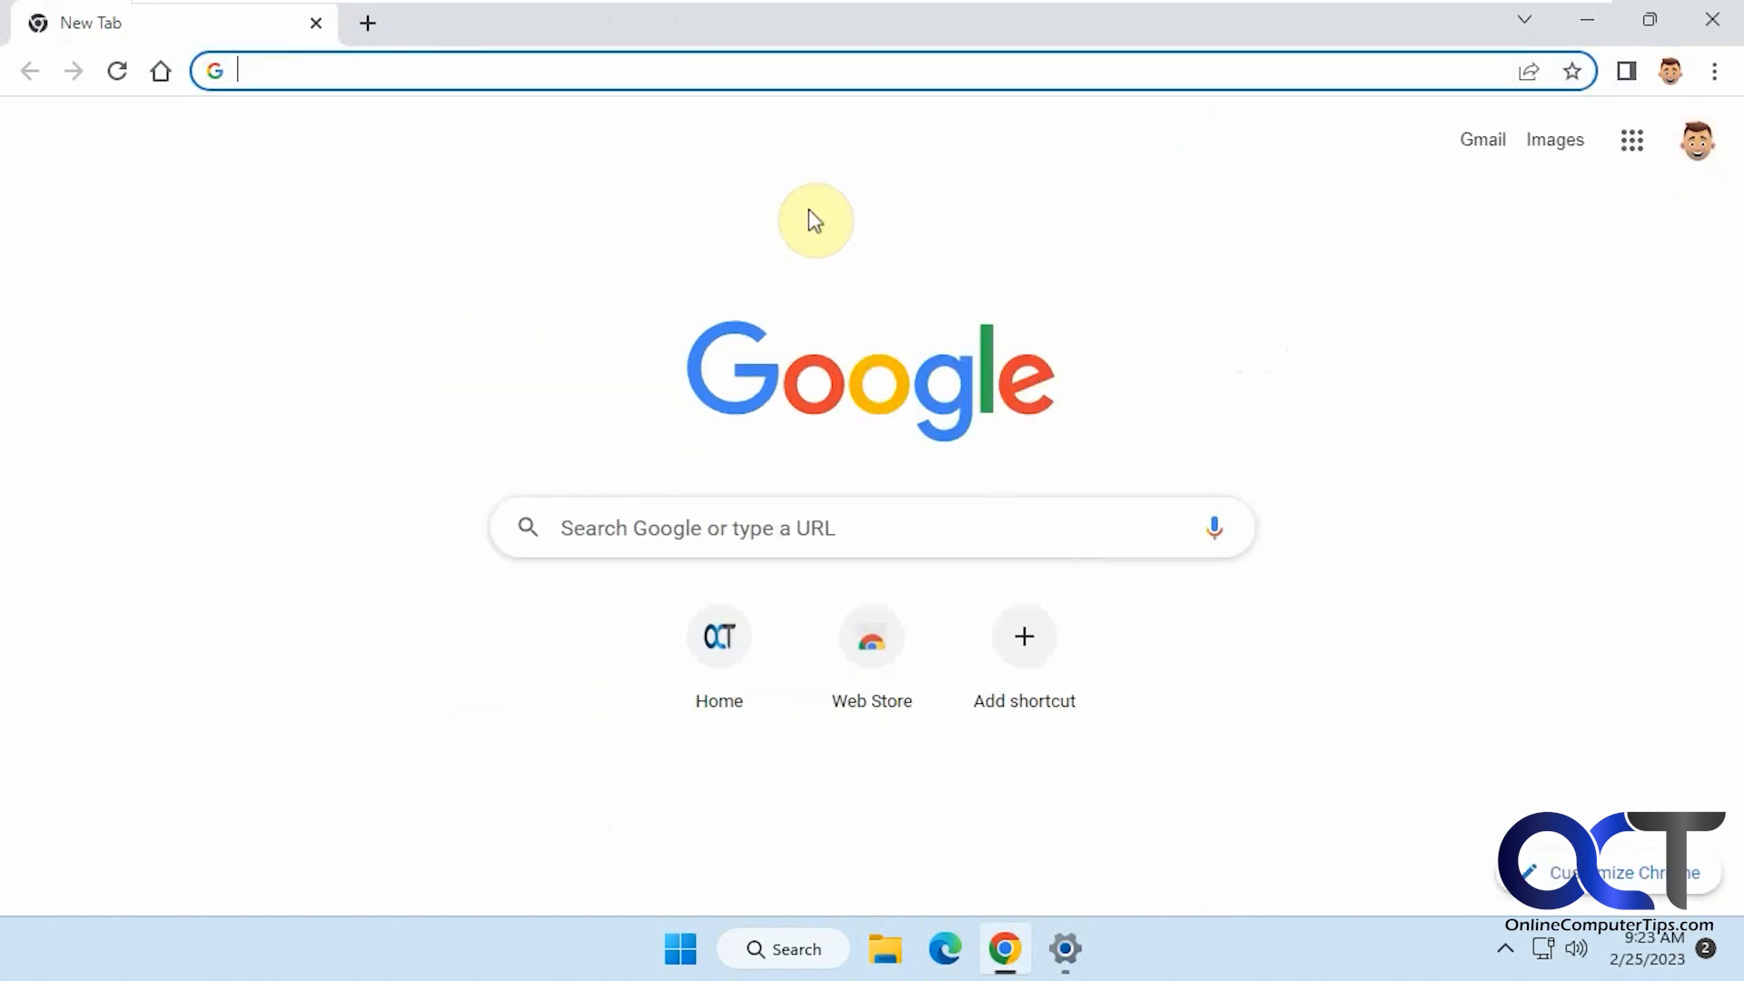
mouse_move(642, 267)
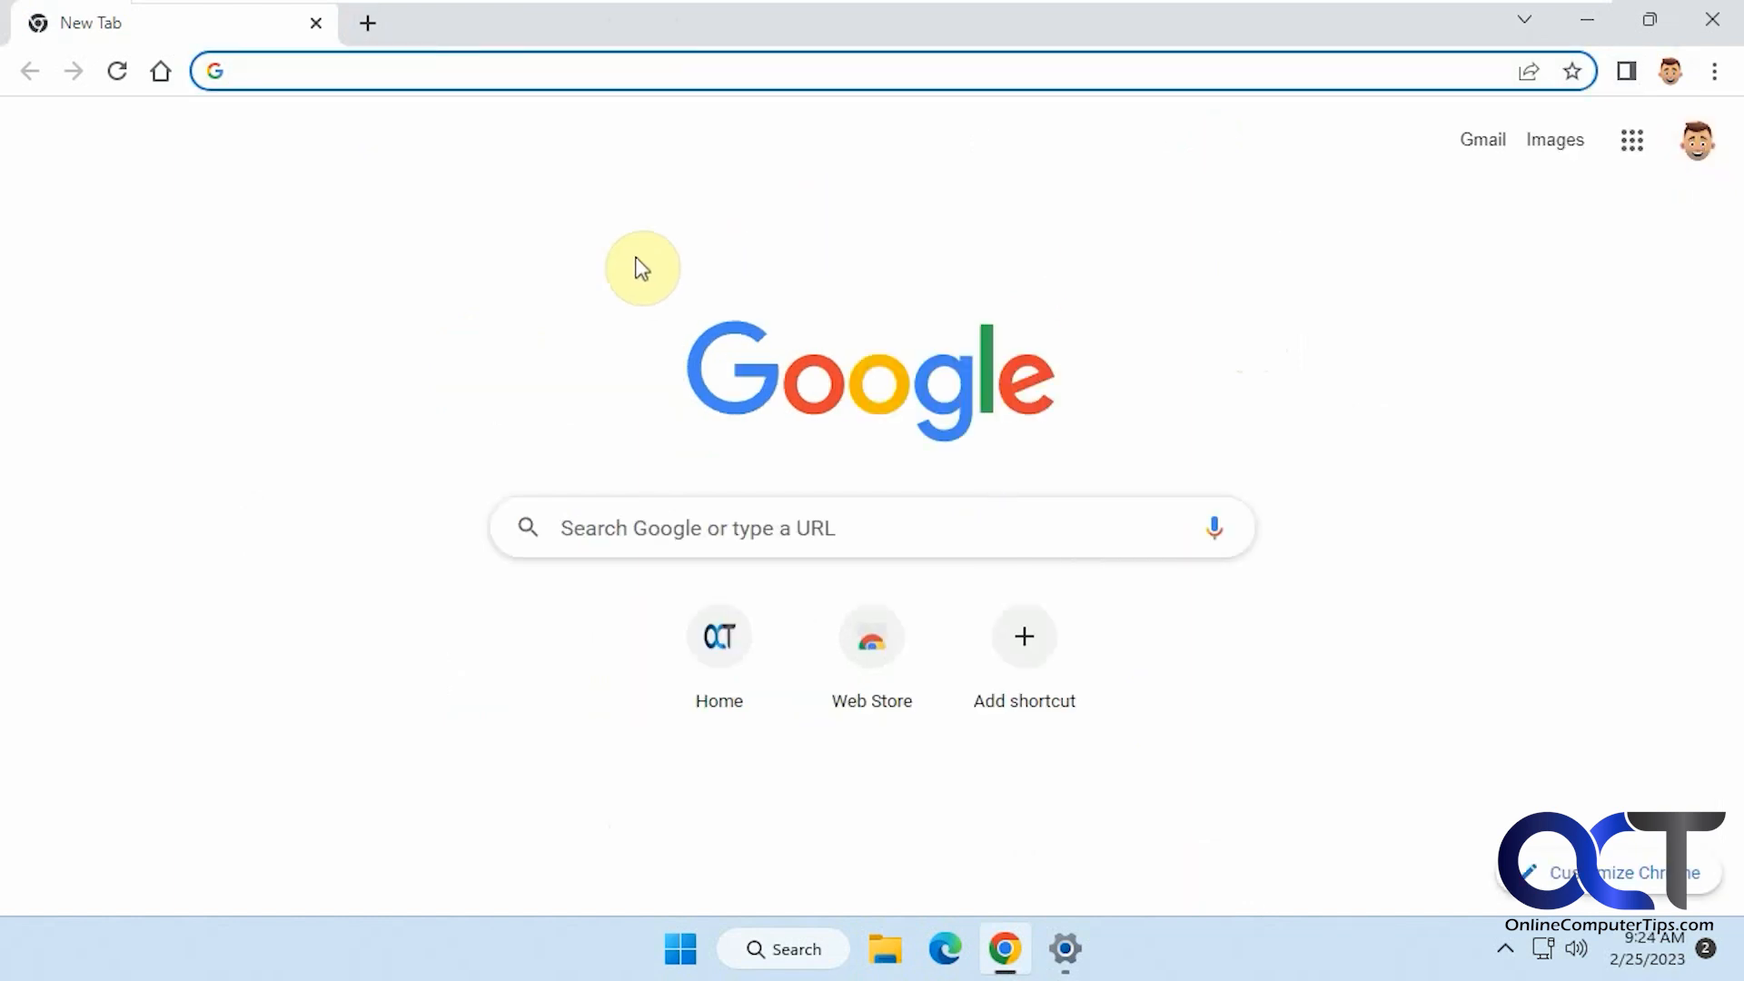
Step: Load chrome://flags/#history-journeys and set the History Journeys flag to Disabled
text(chrome://flags/#history-journeys)
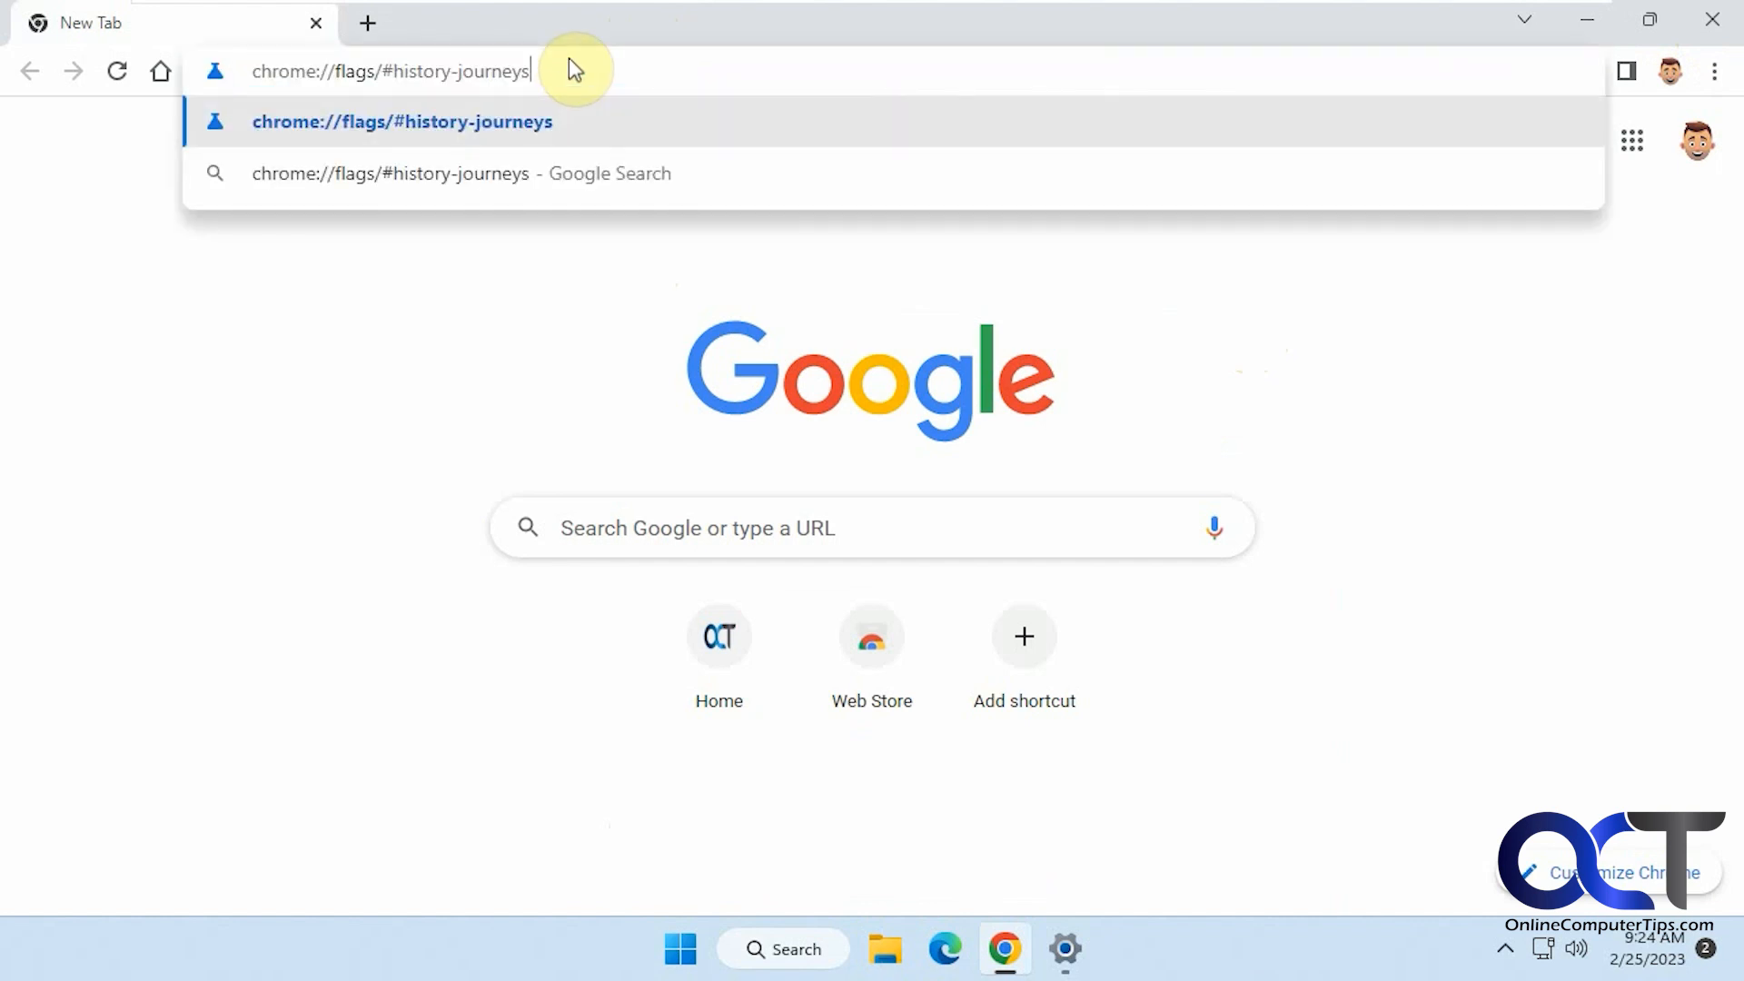
key(Enter)
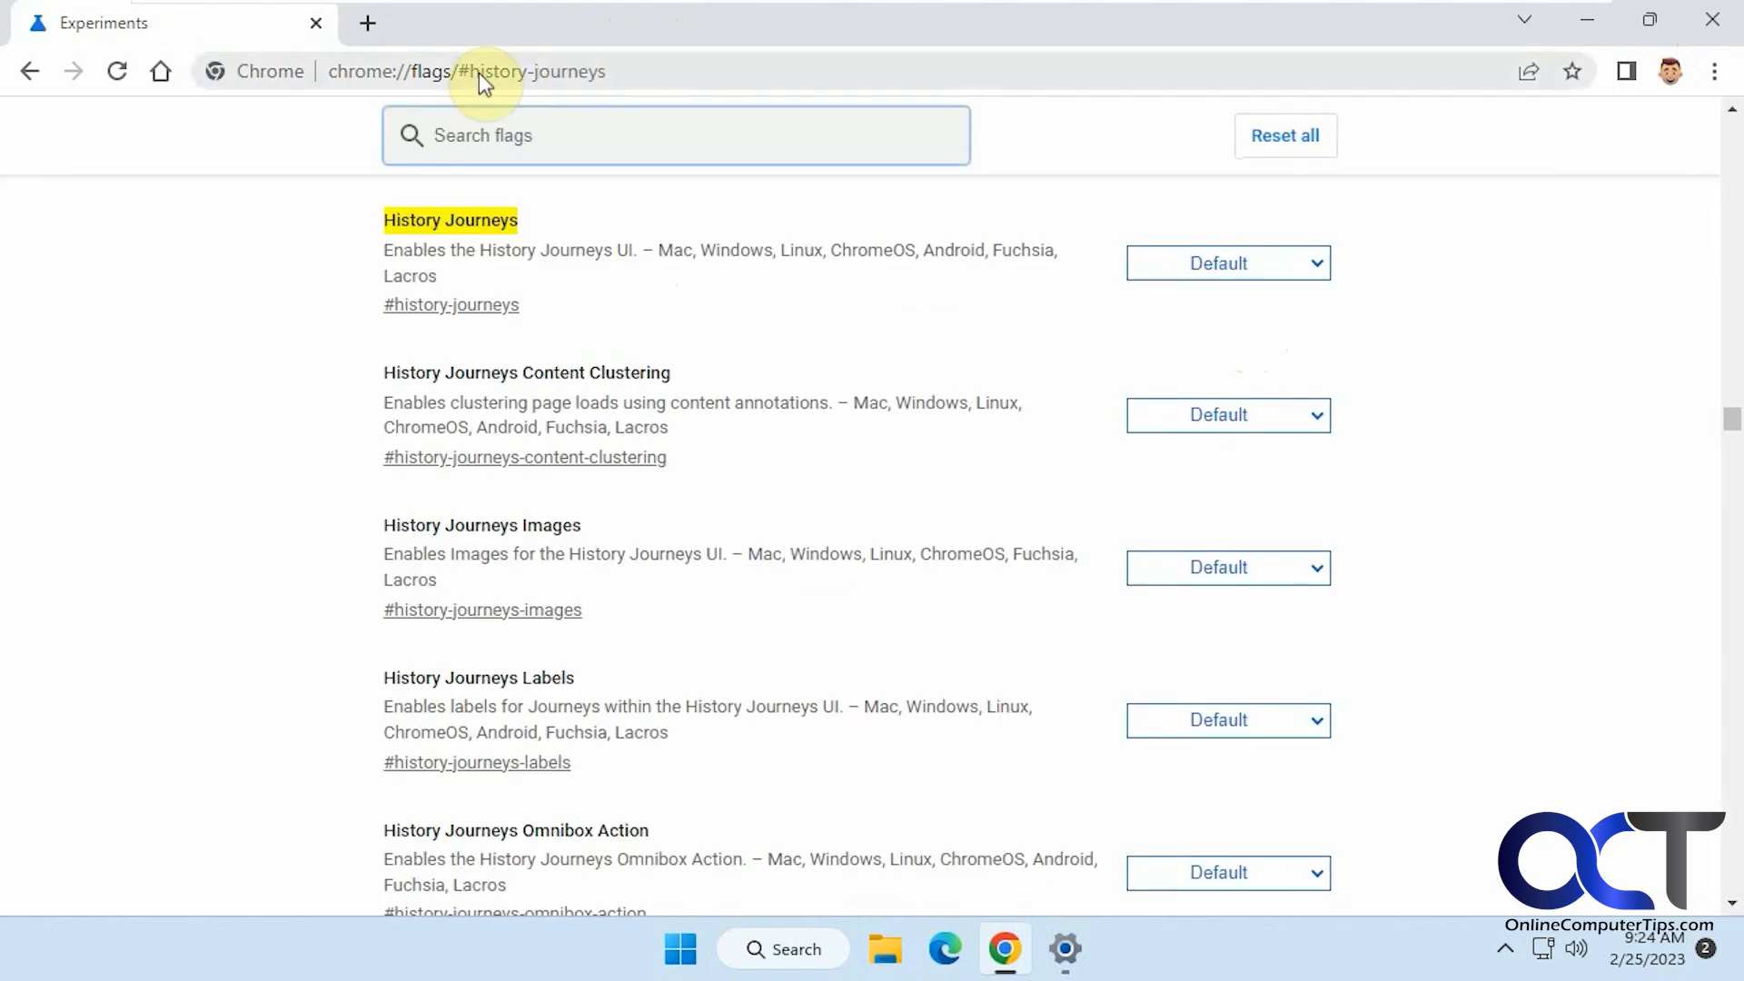
click(501, 71)
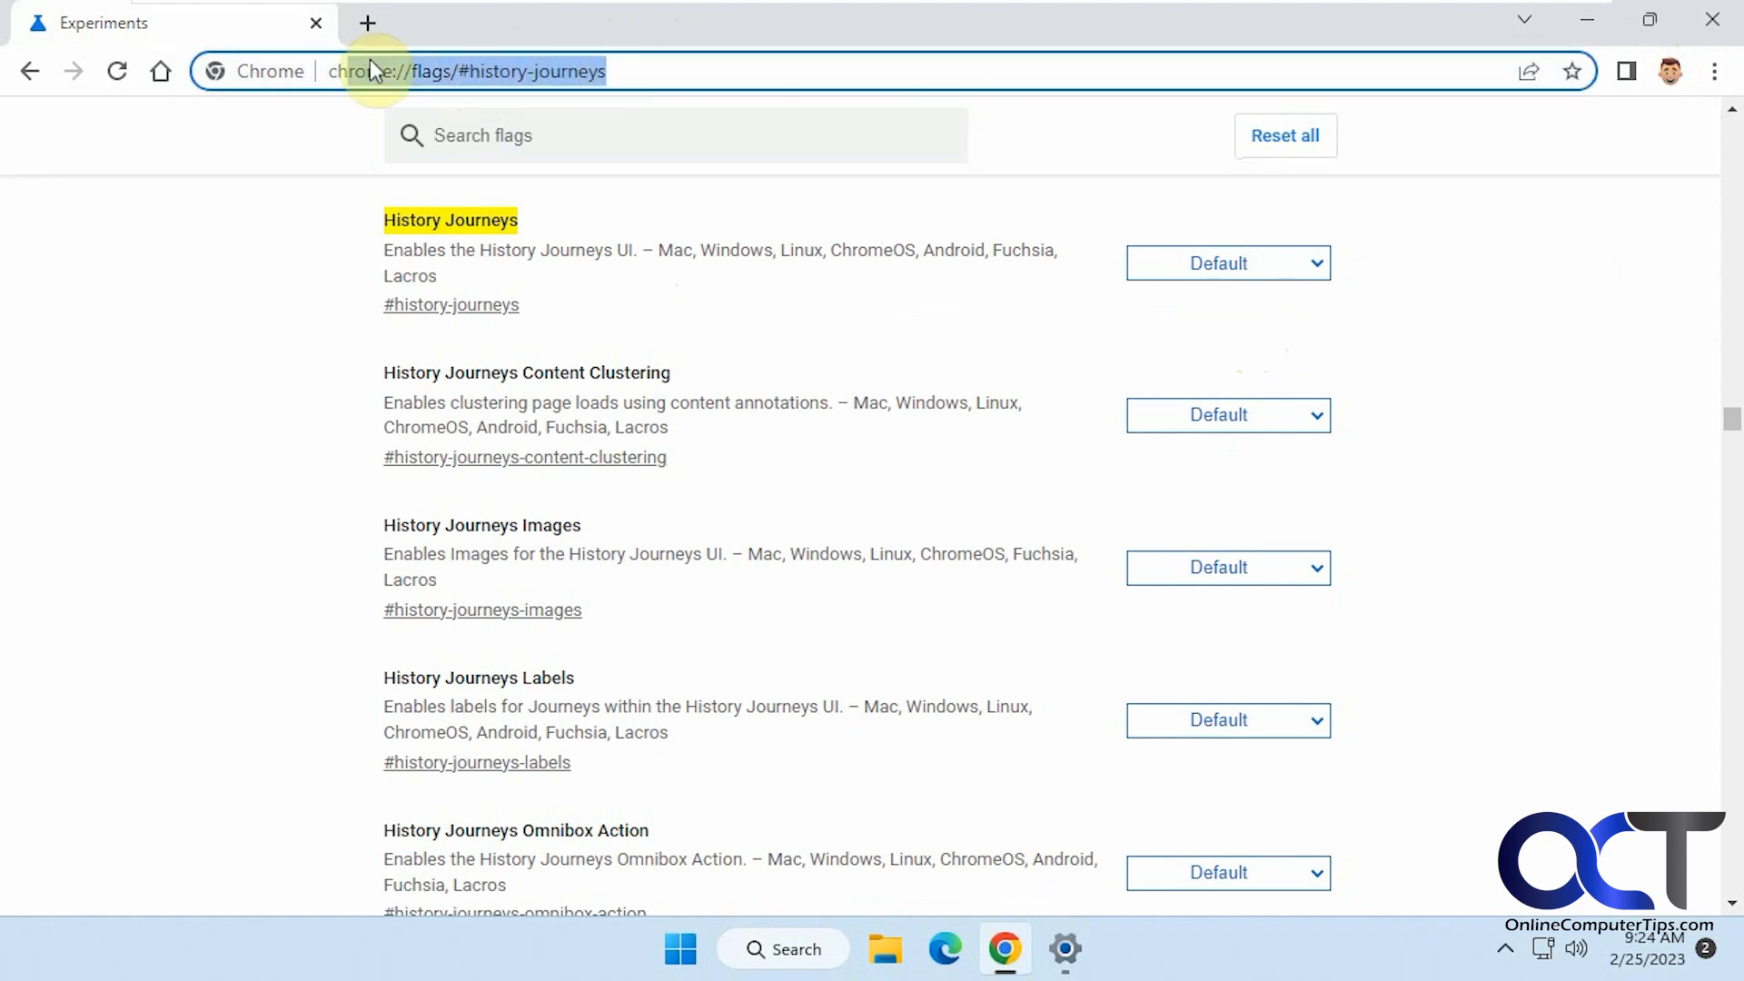
click(467, 71)
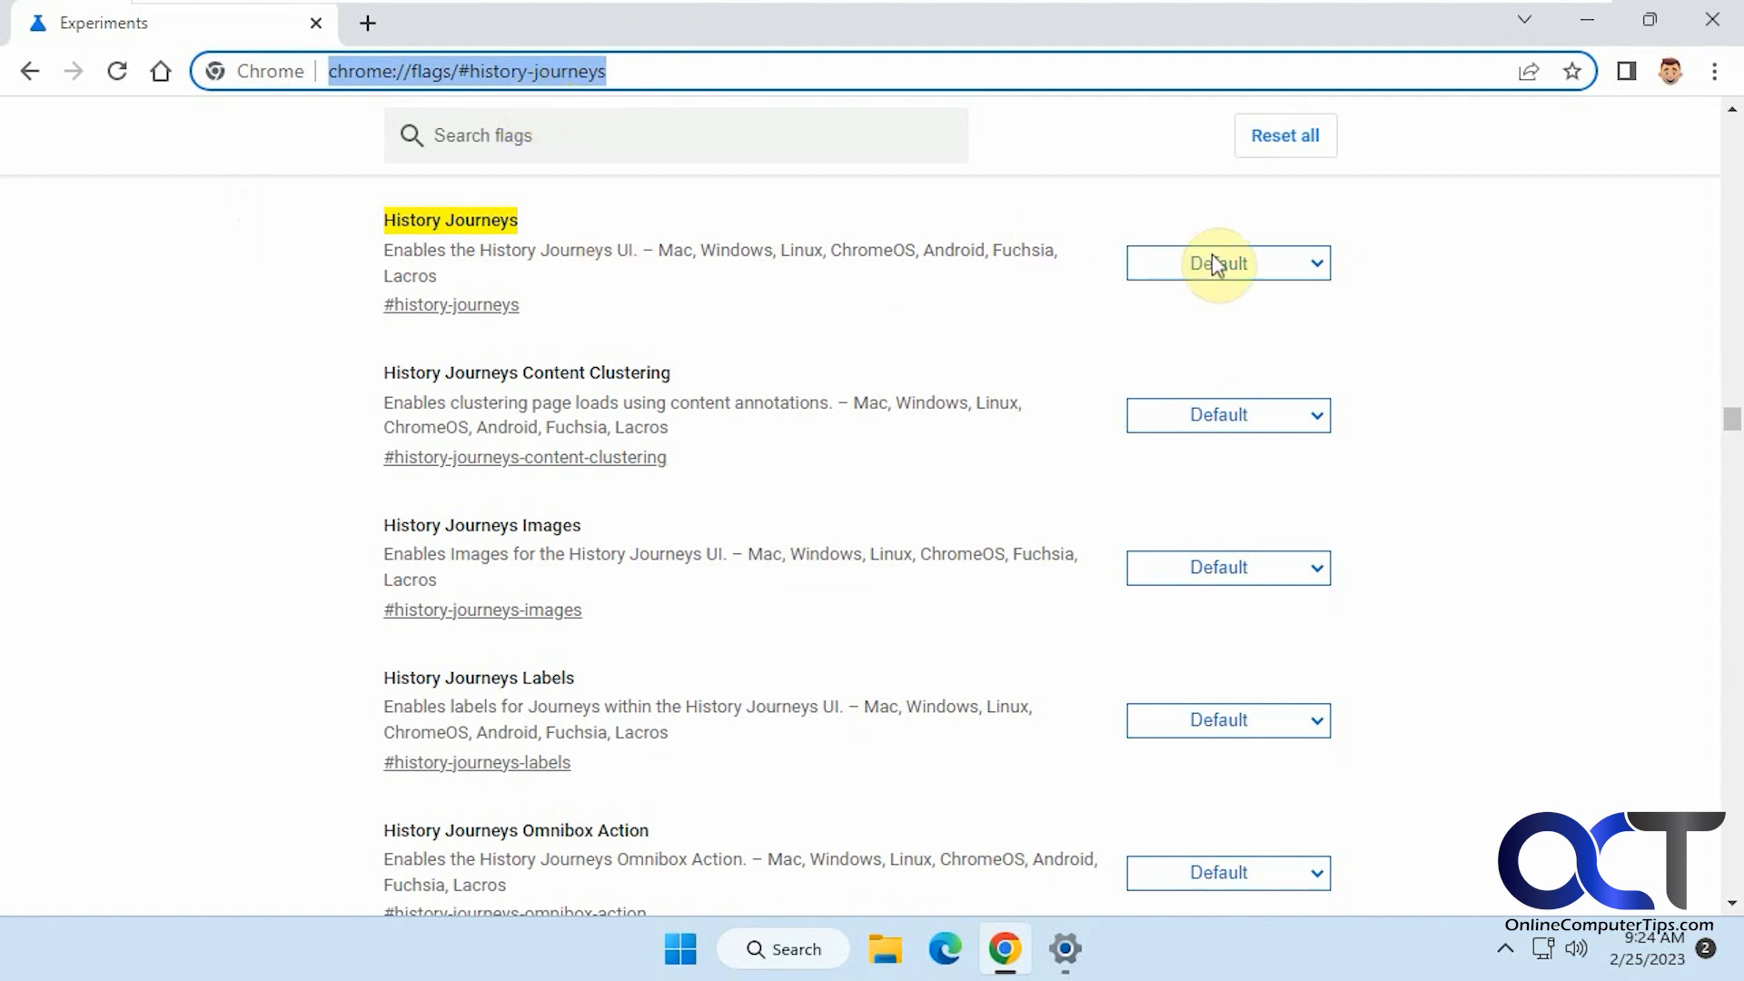
click(1227, 264)
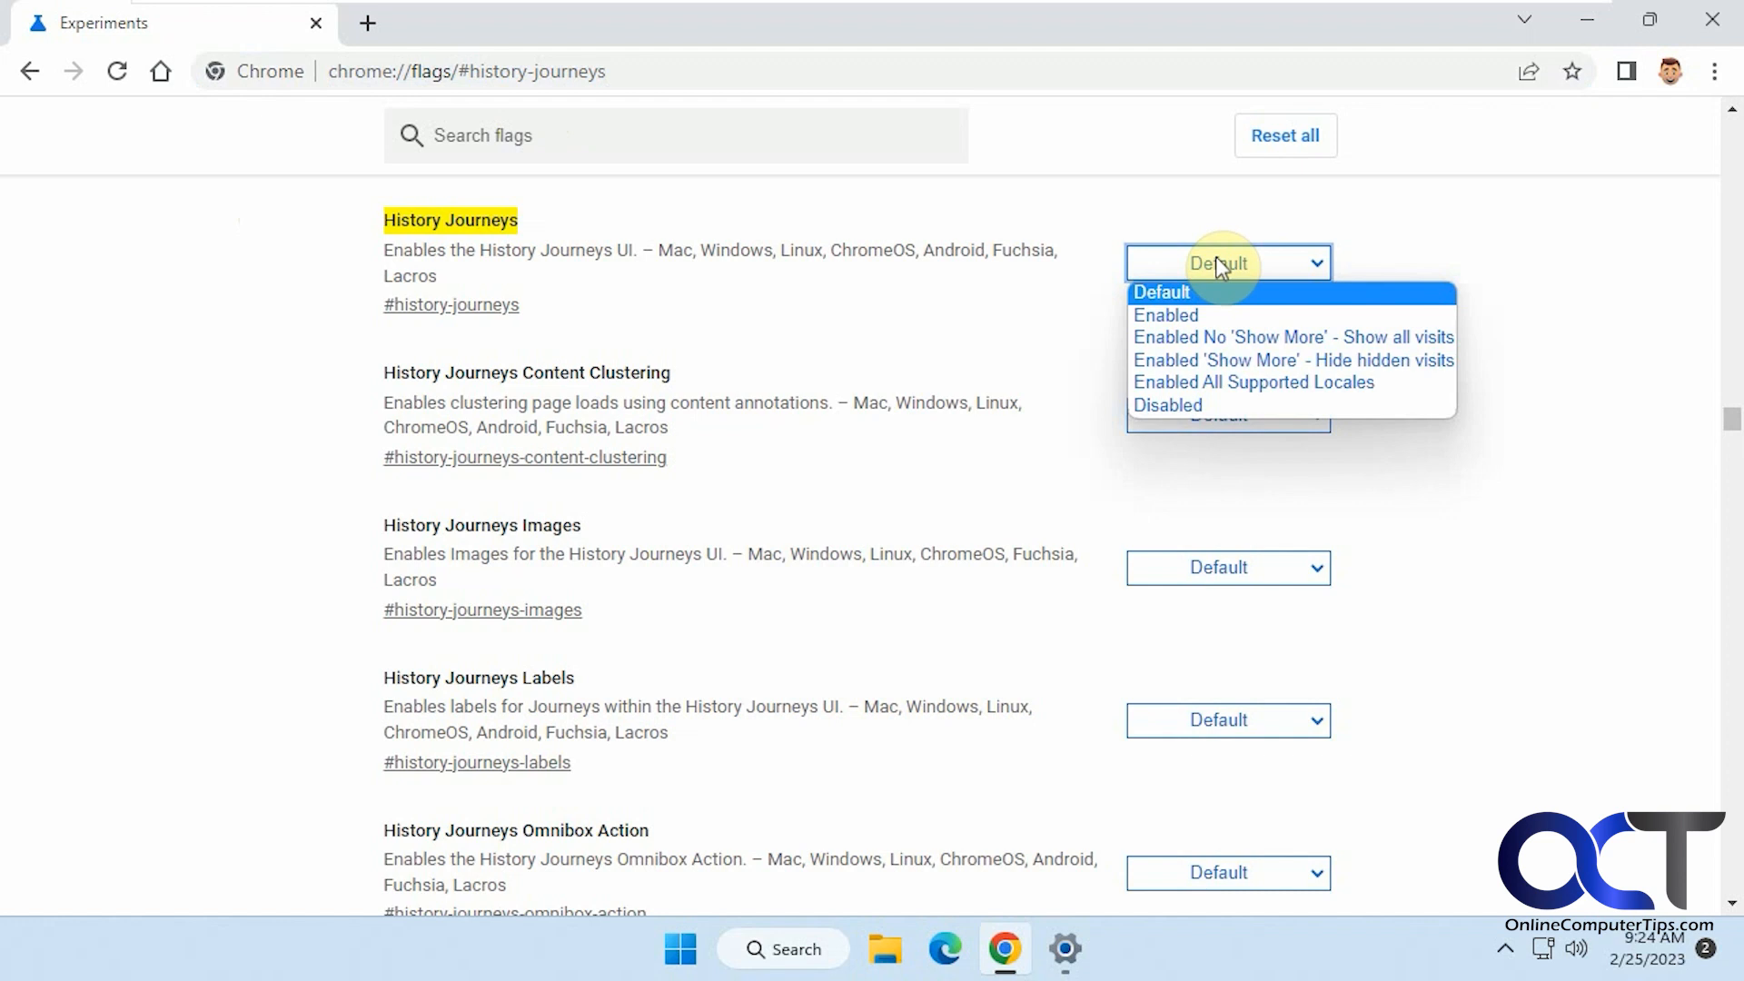
mouse_move(1234, 382)
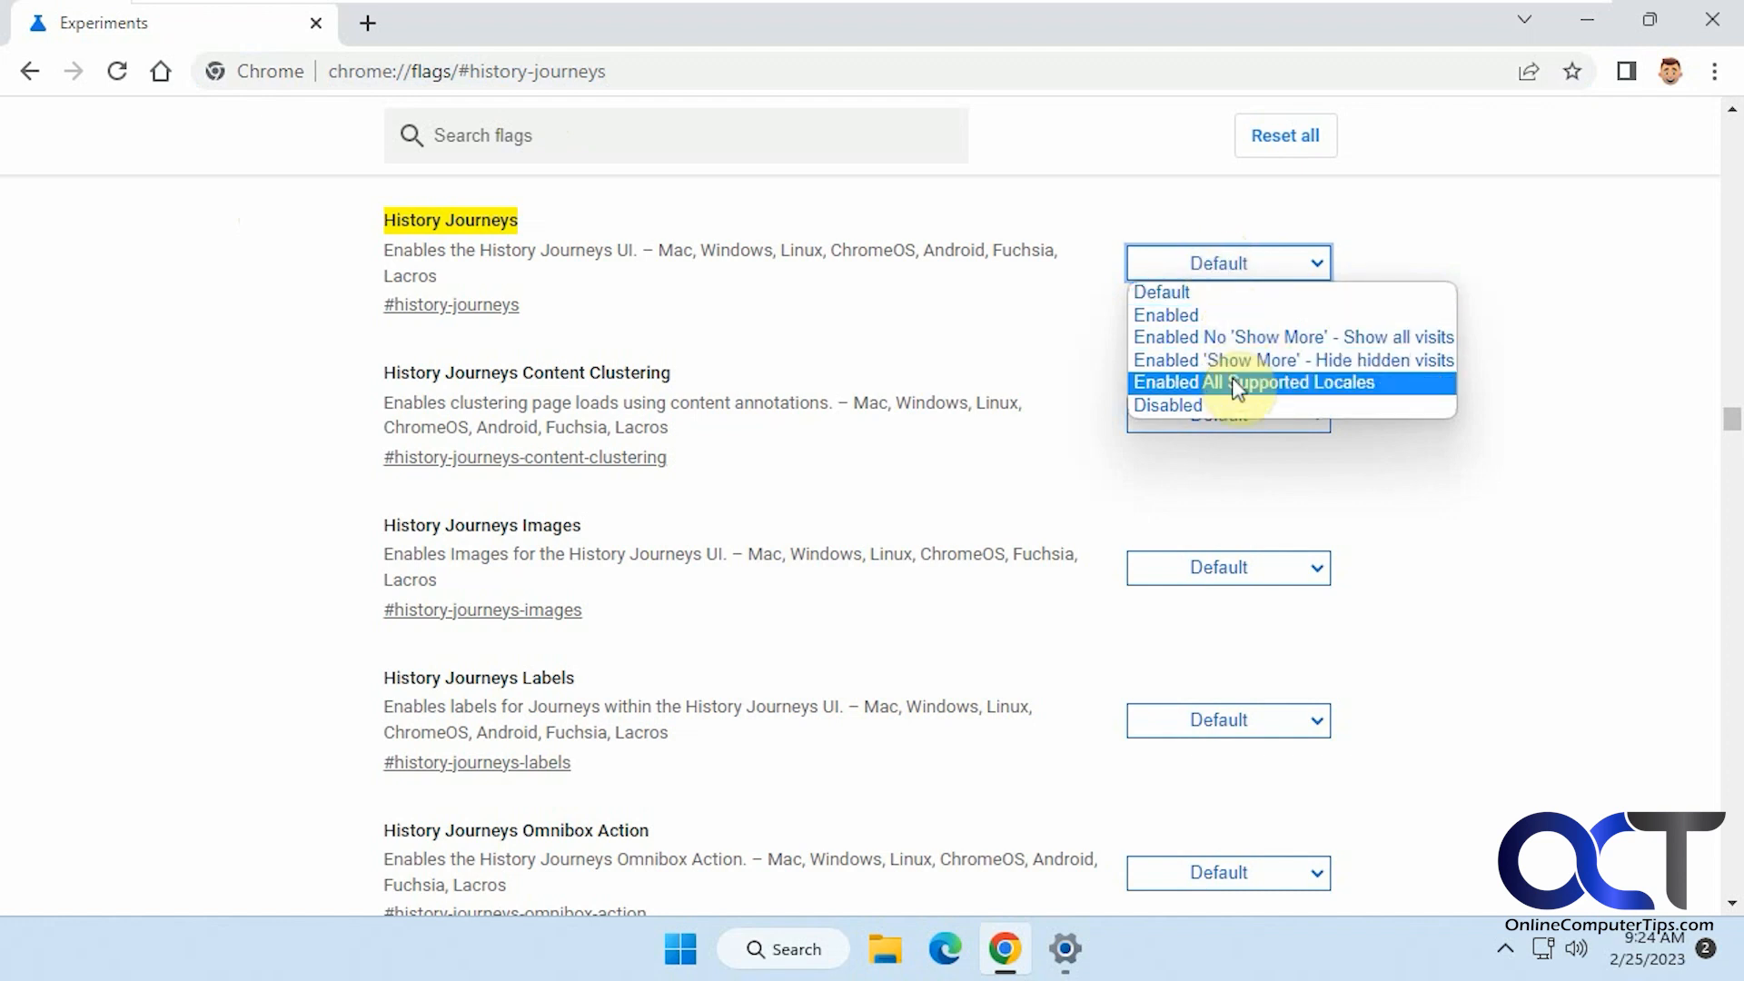
click(1168, 405)
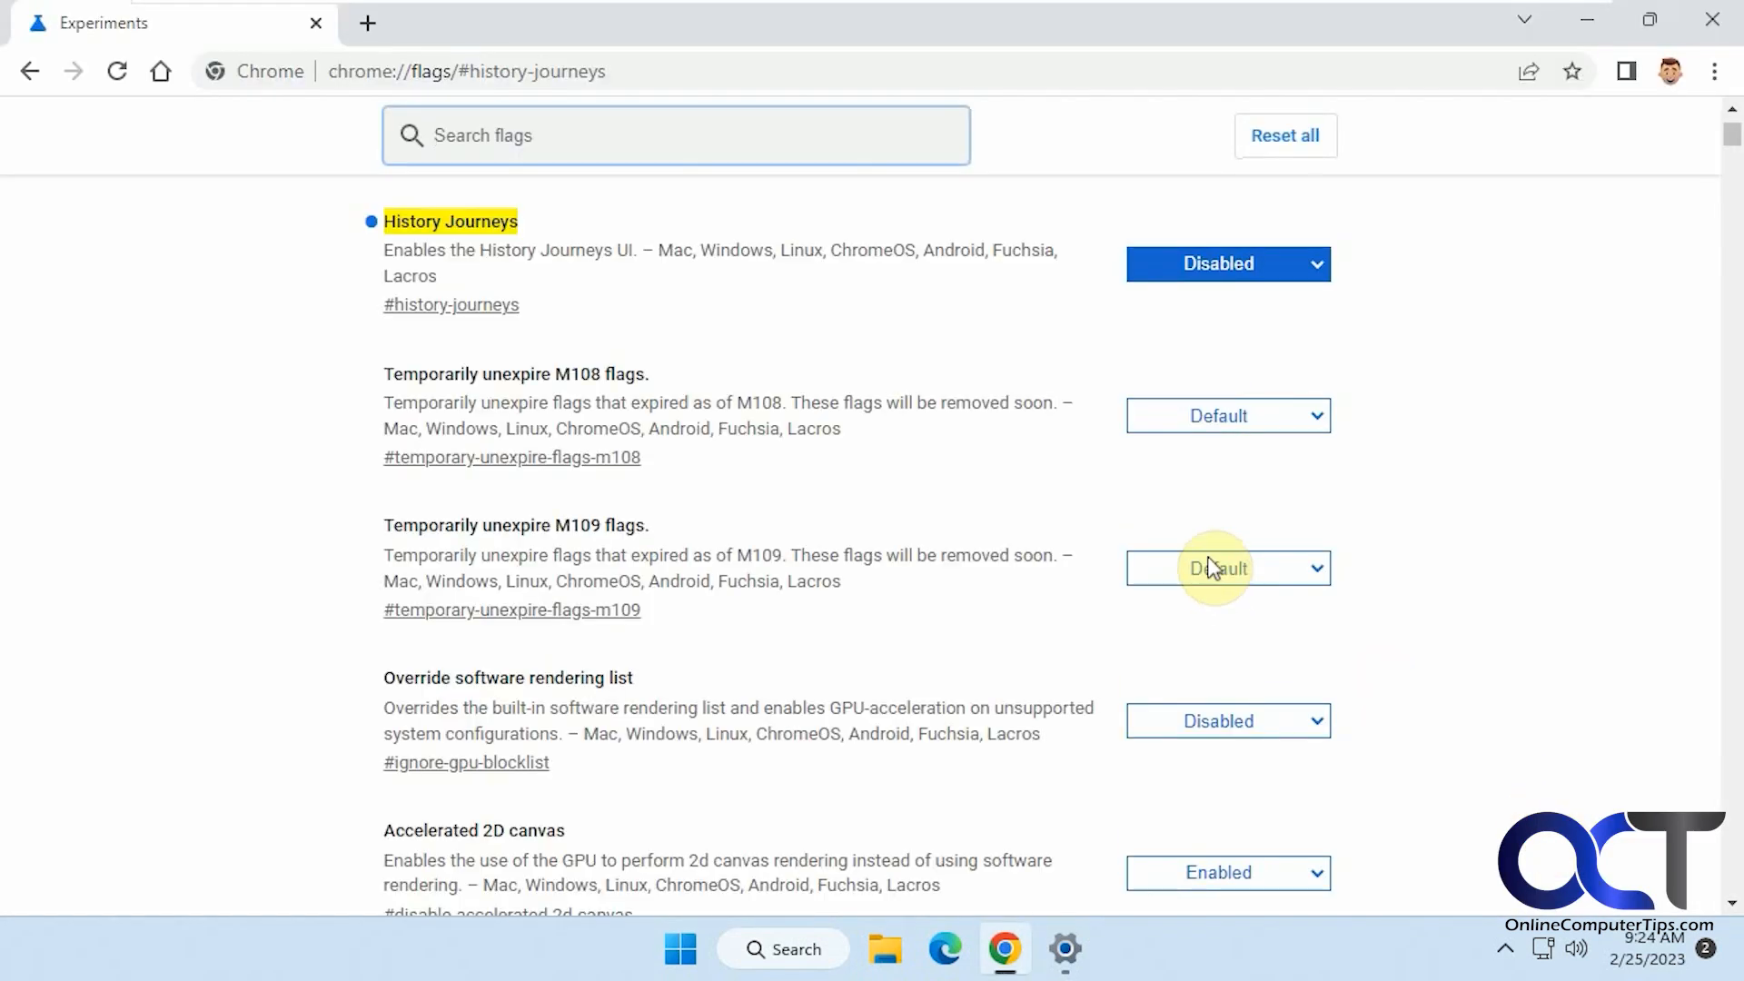
mouse_move(378, 22)
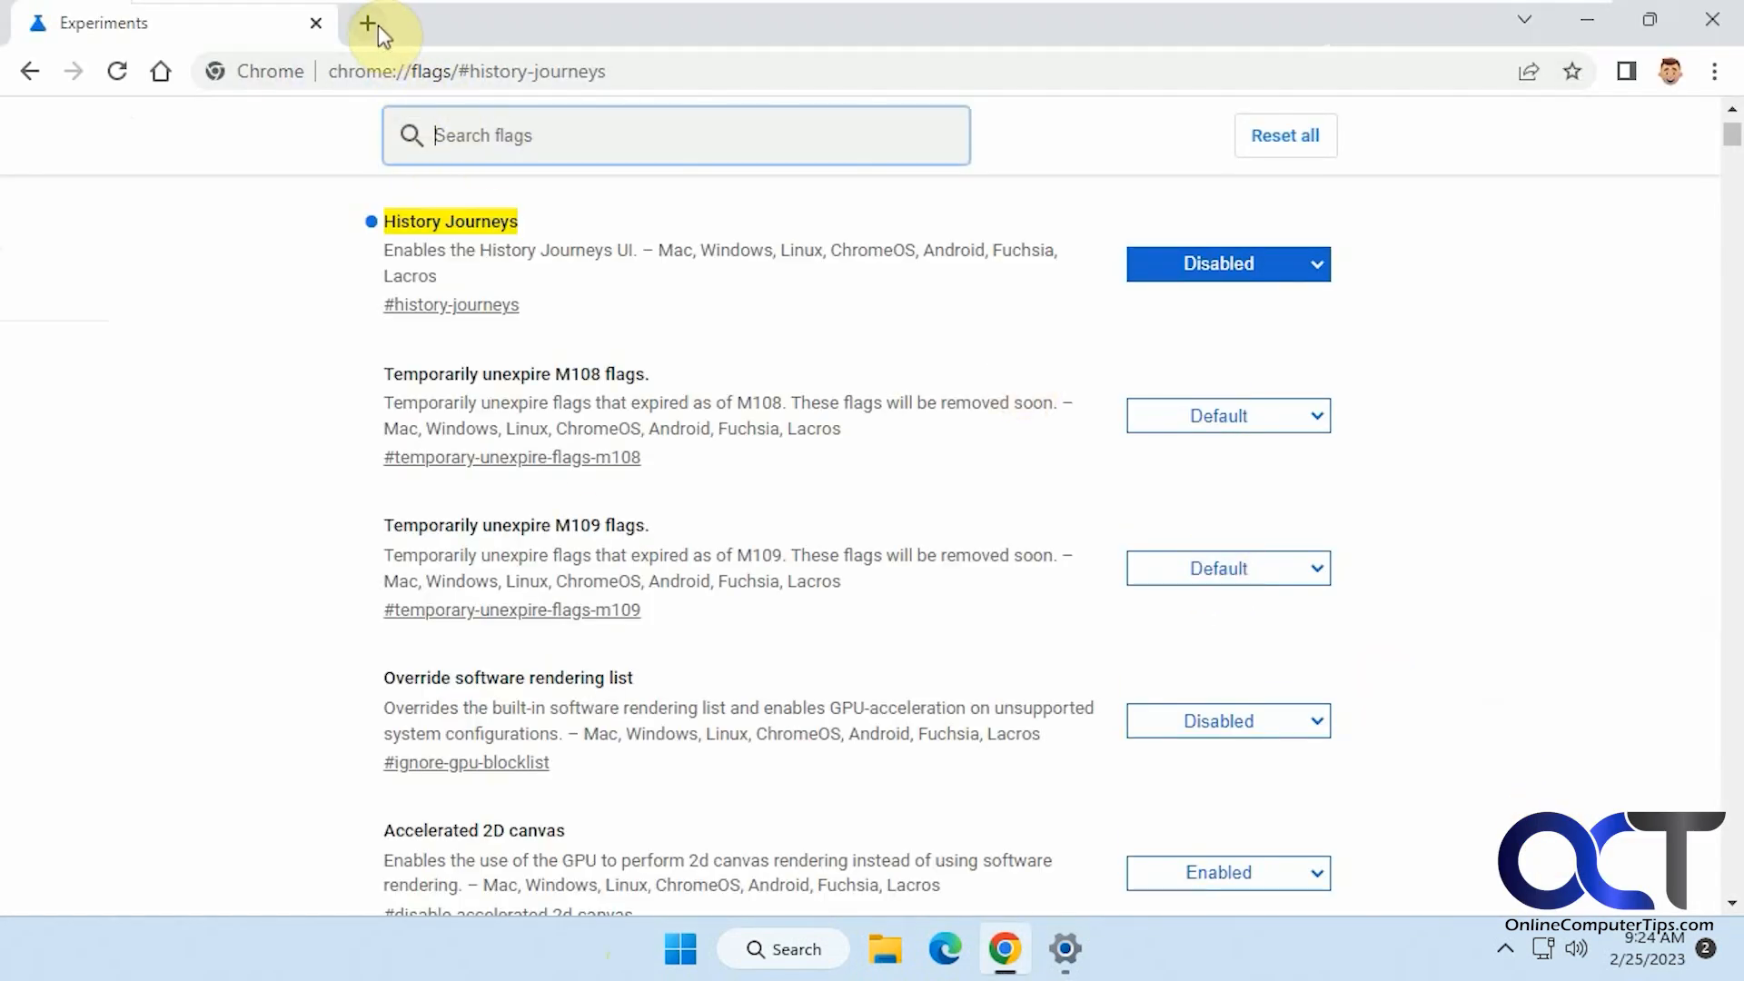
Step: Search Australian Shepherd in a new tab, then switch back to the Experiments tab
click(381, 22)
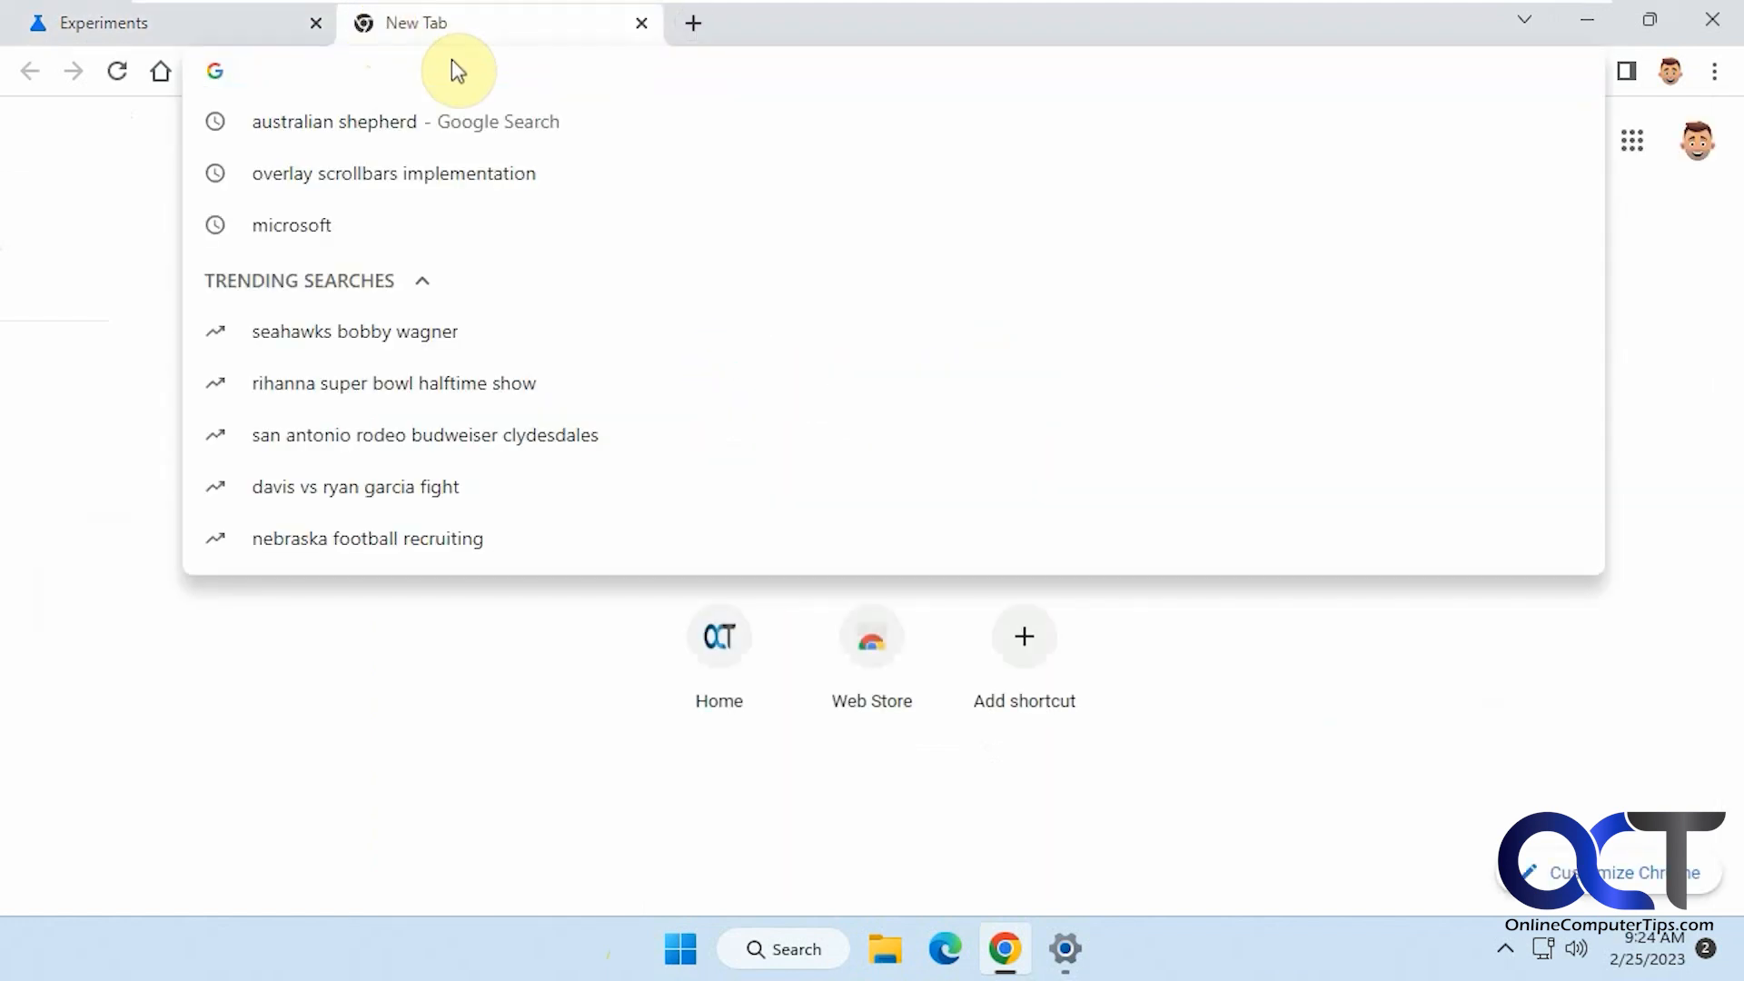
text(Australian Shepherd)
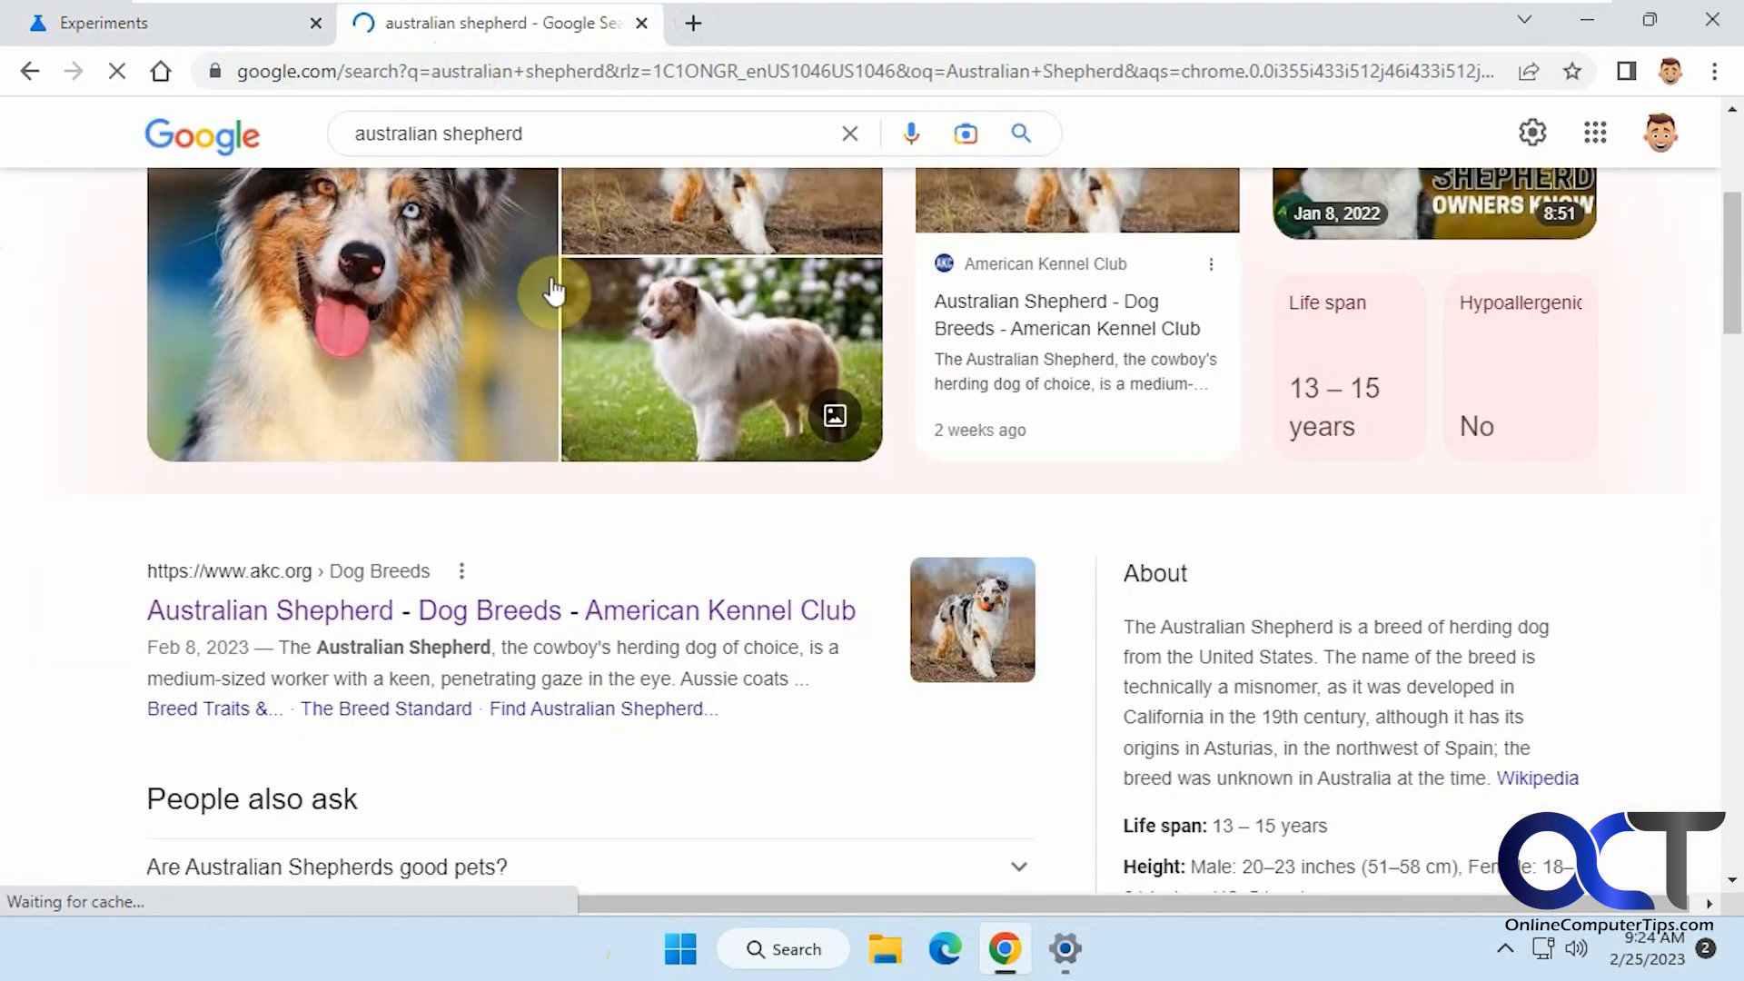
click(103, 22)
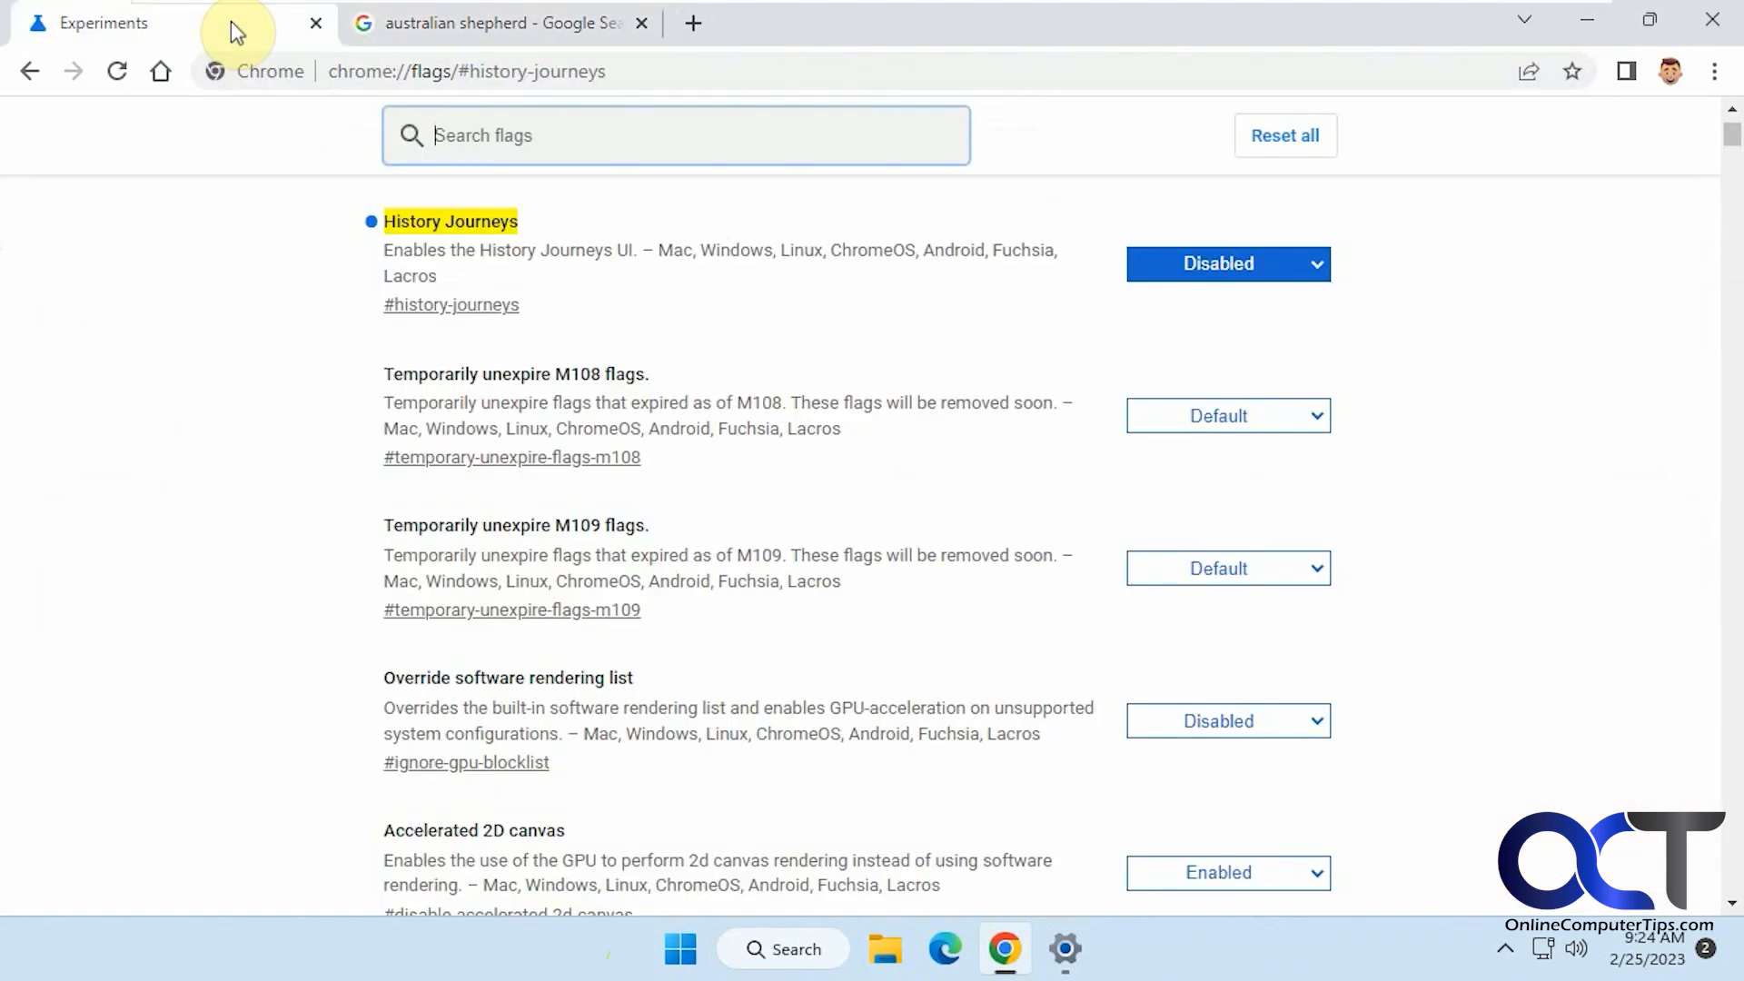
mouse_move(1506, 490)
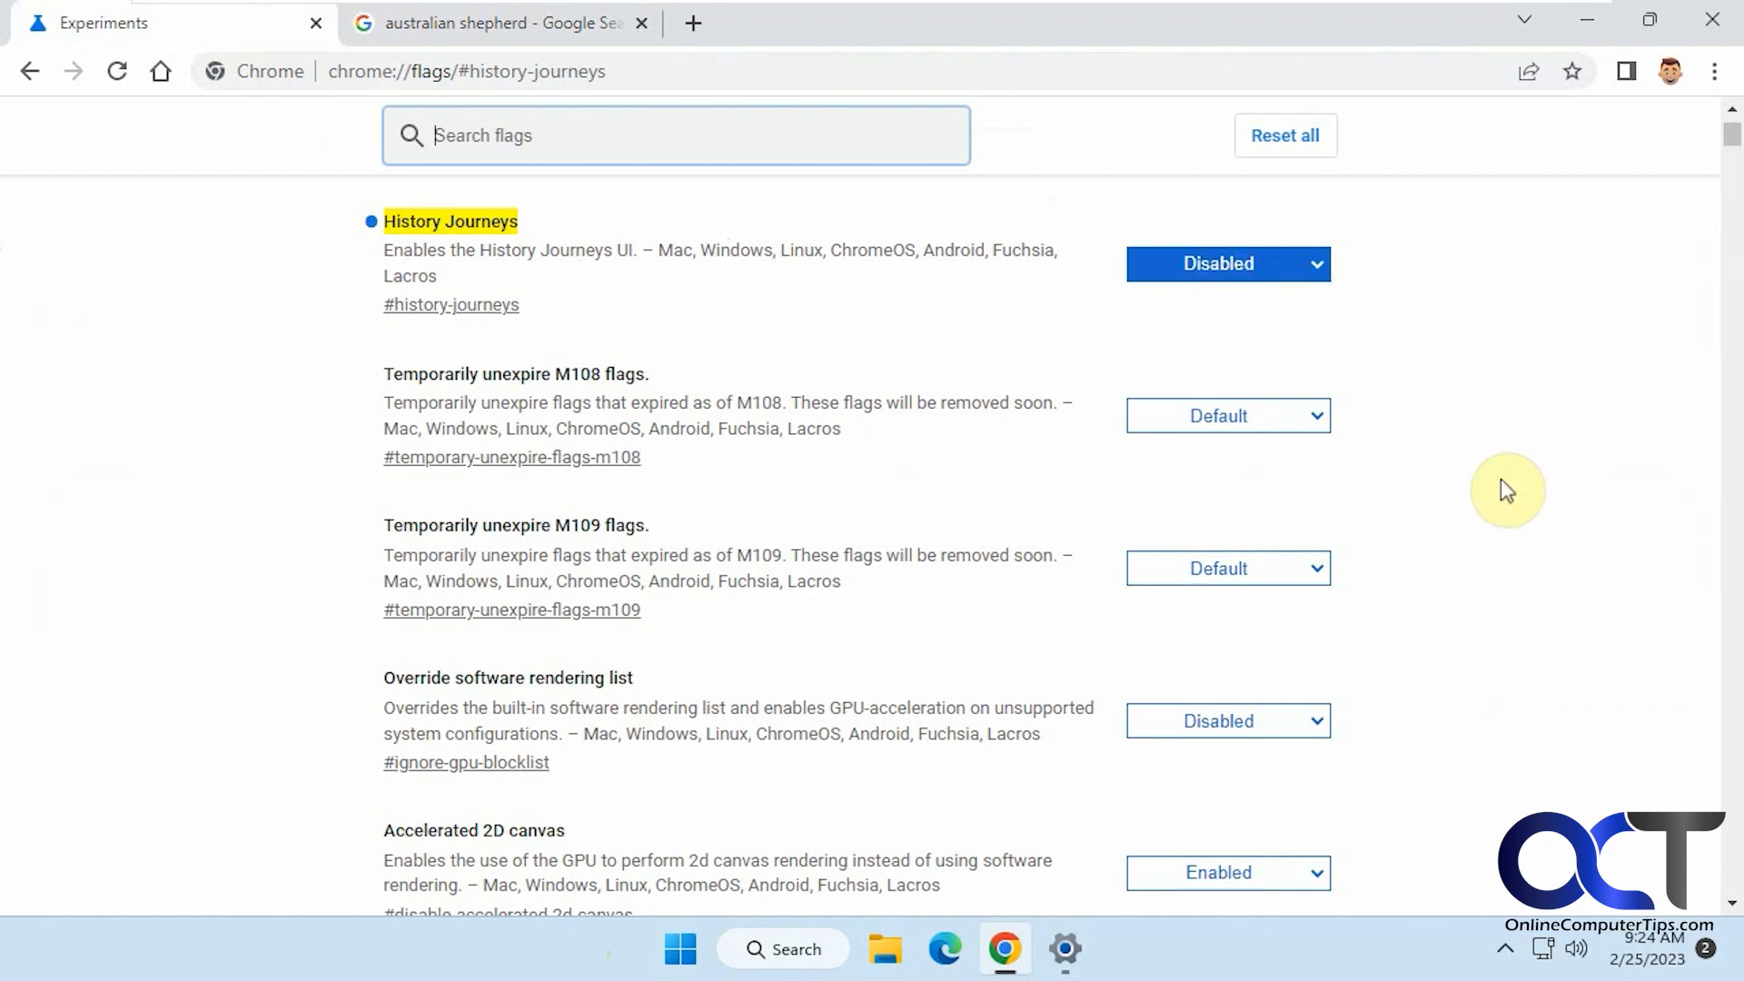
mouse_move(1479, 347)
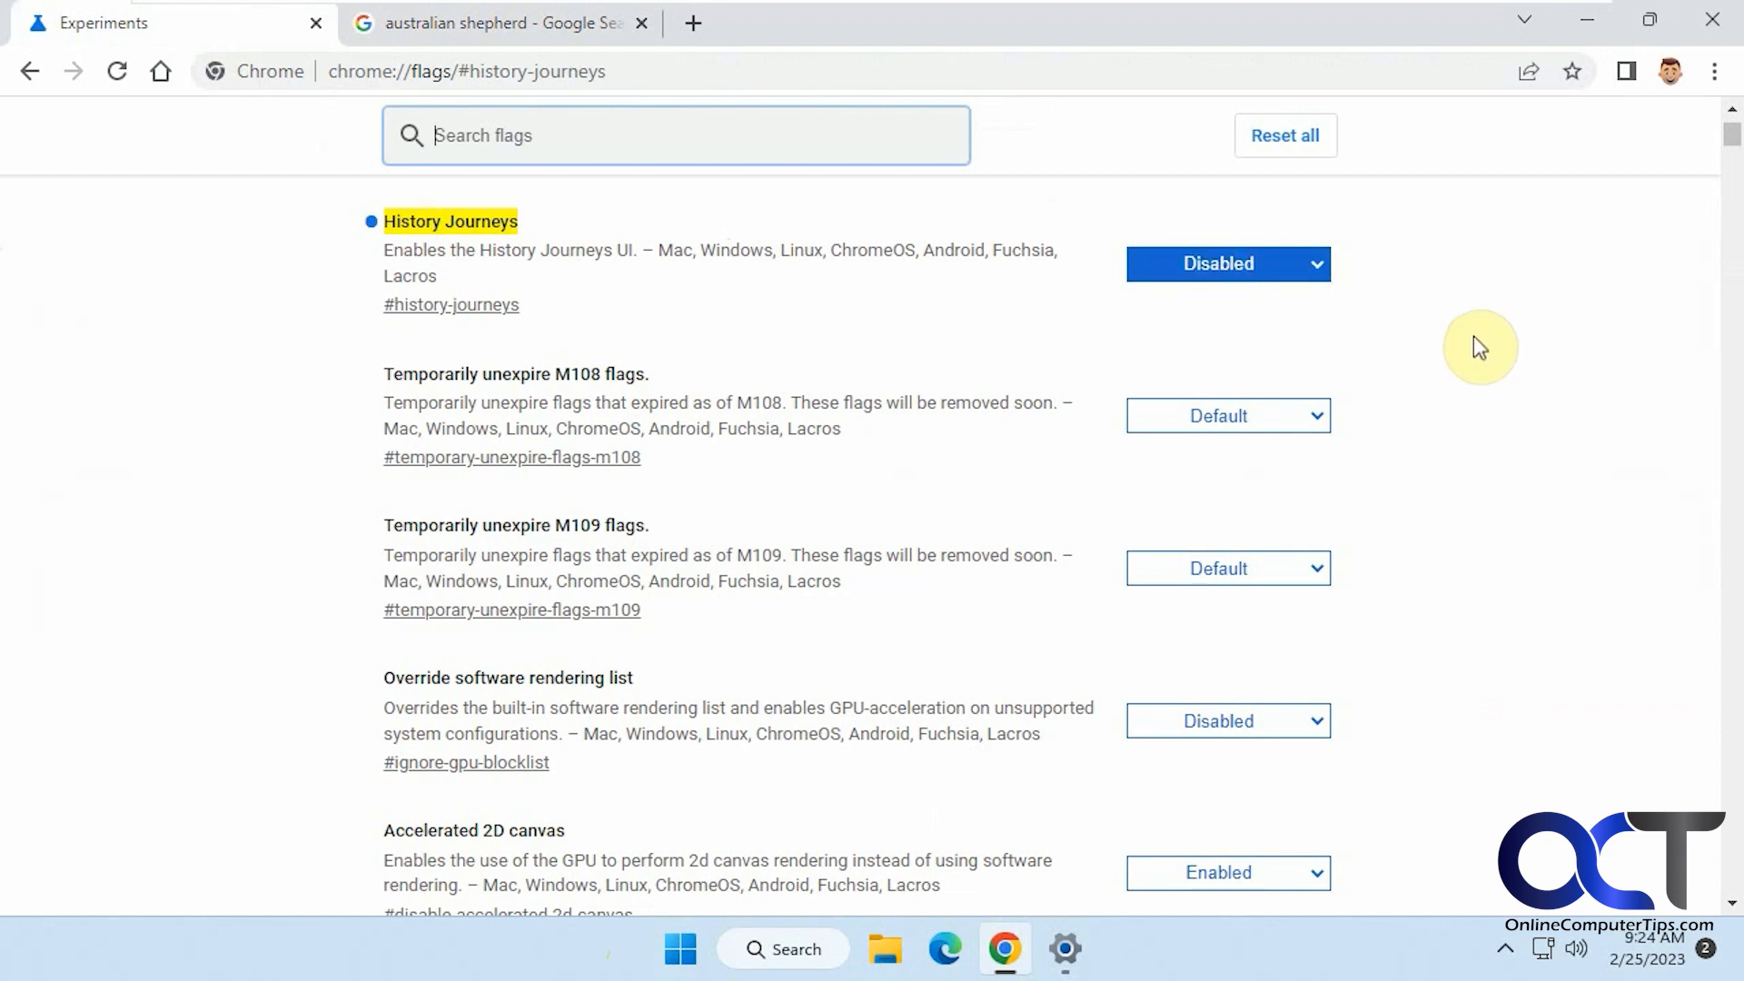